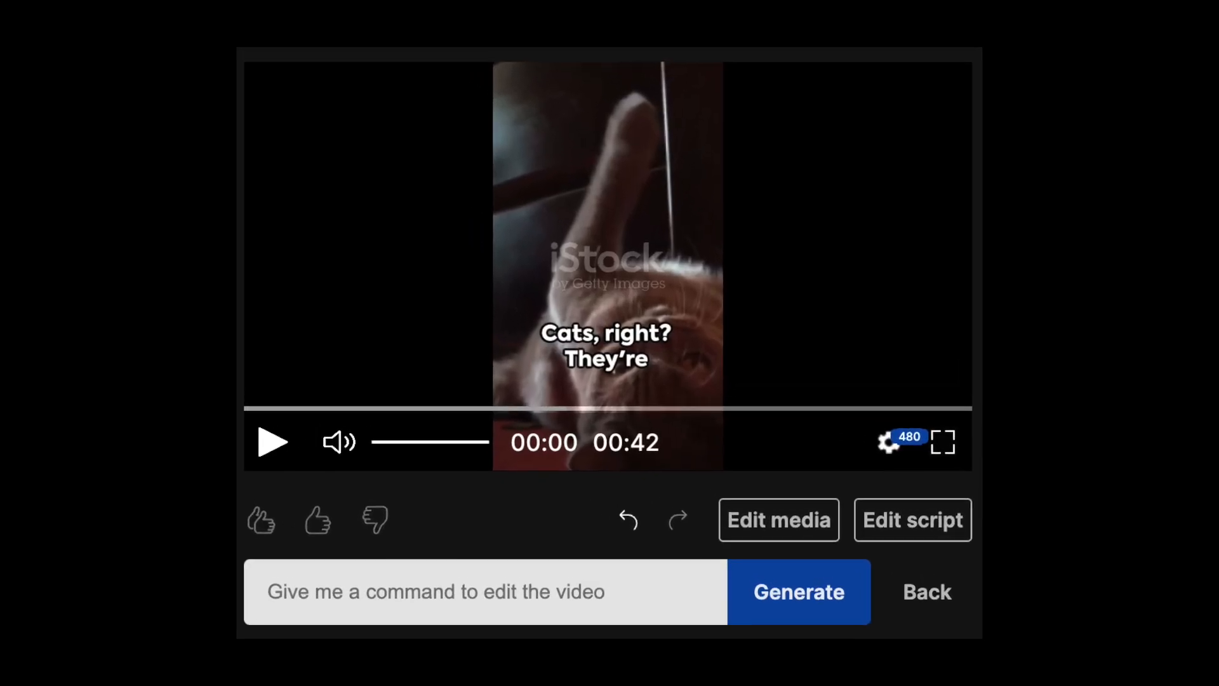
Return to the new-video screen and show the available video workflows
click(912, 519)
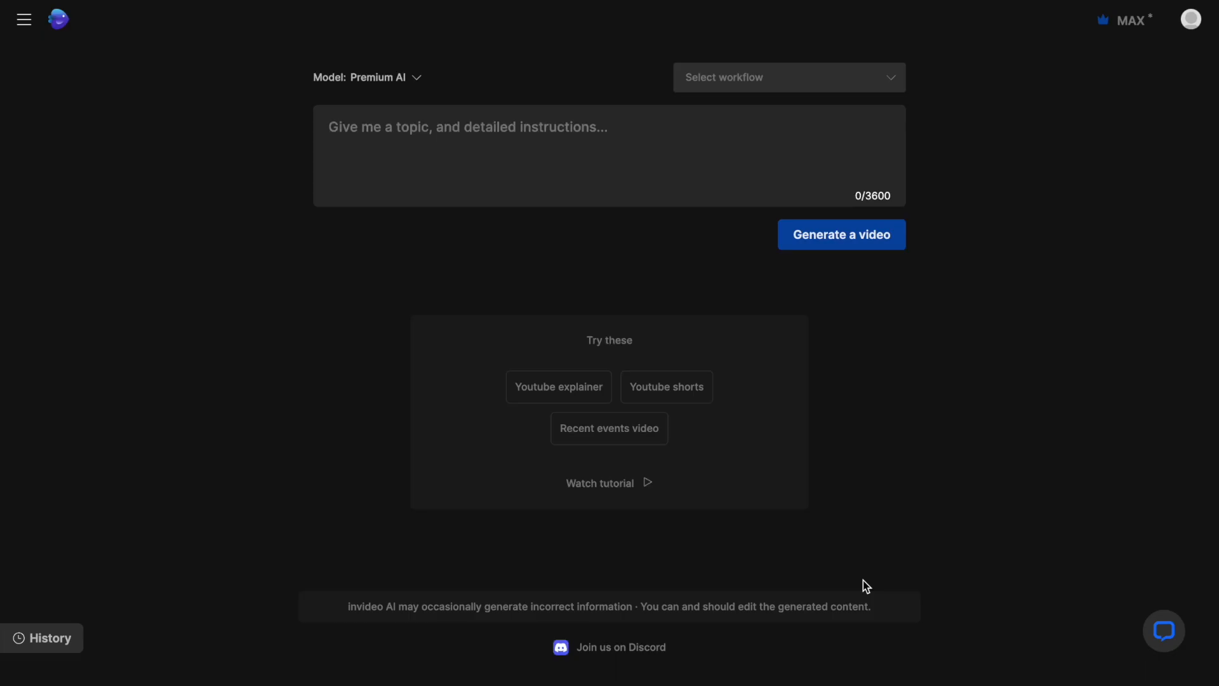
mouse_move(833, 82)
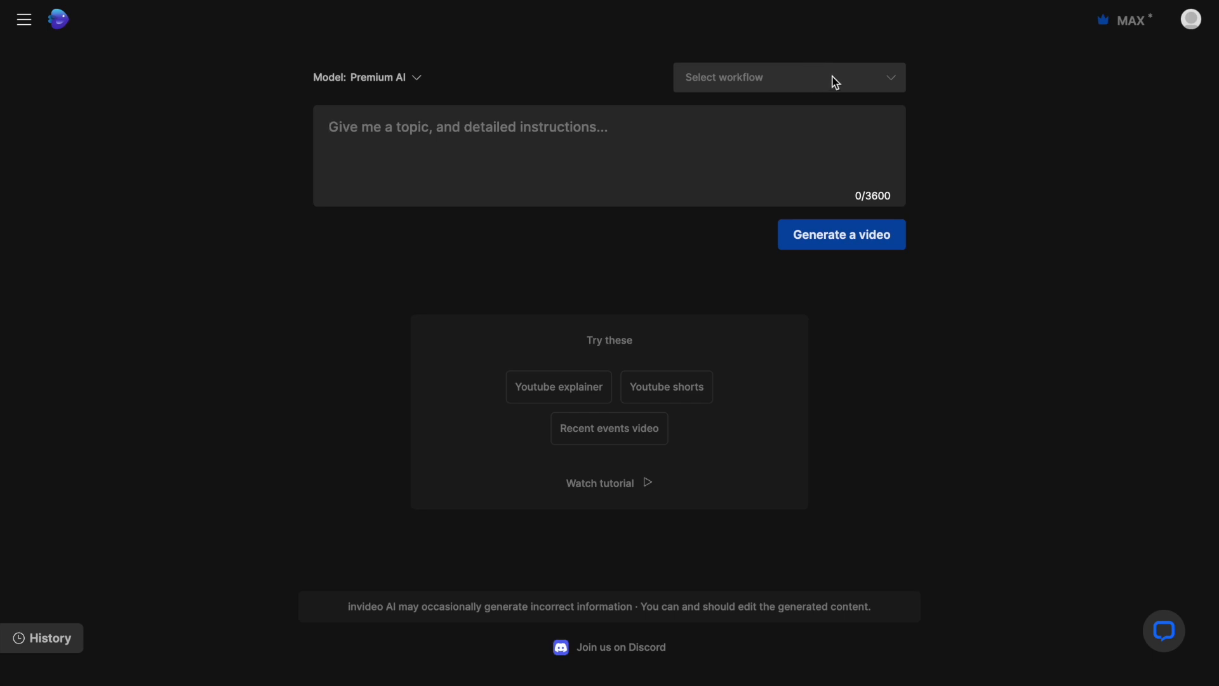
click(787, 77)
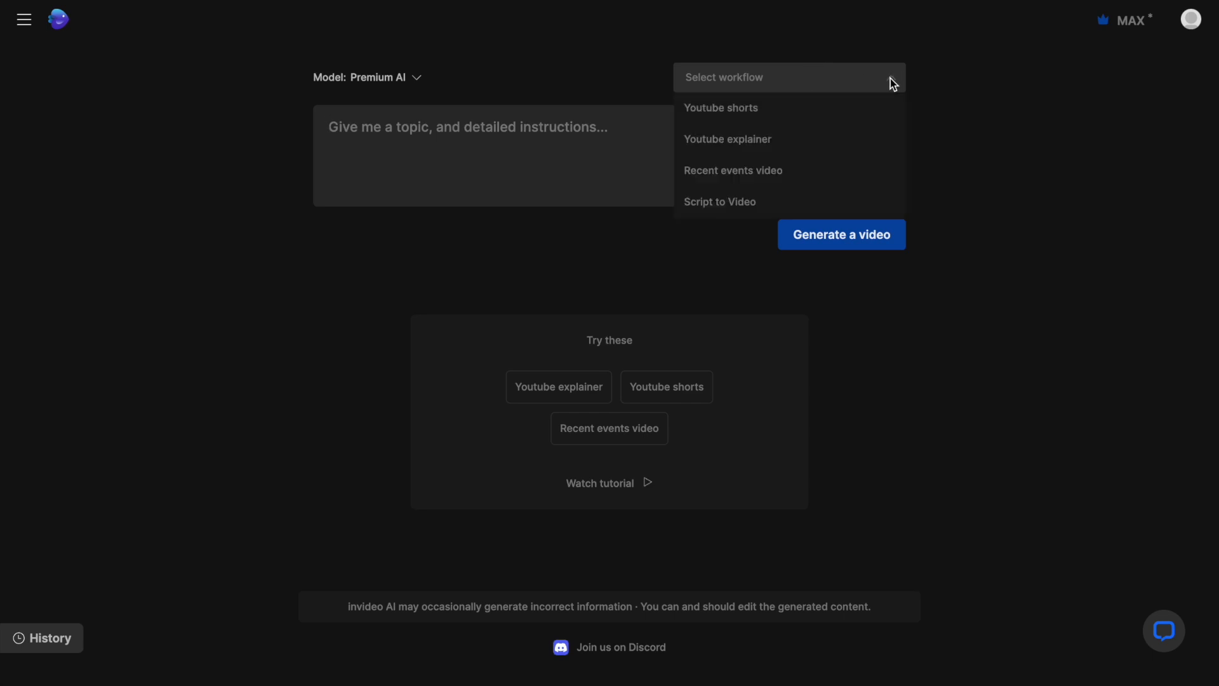
mouse_move(721, 108)
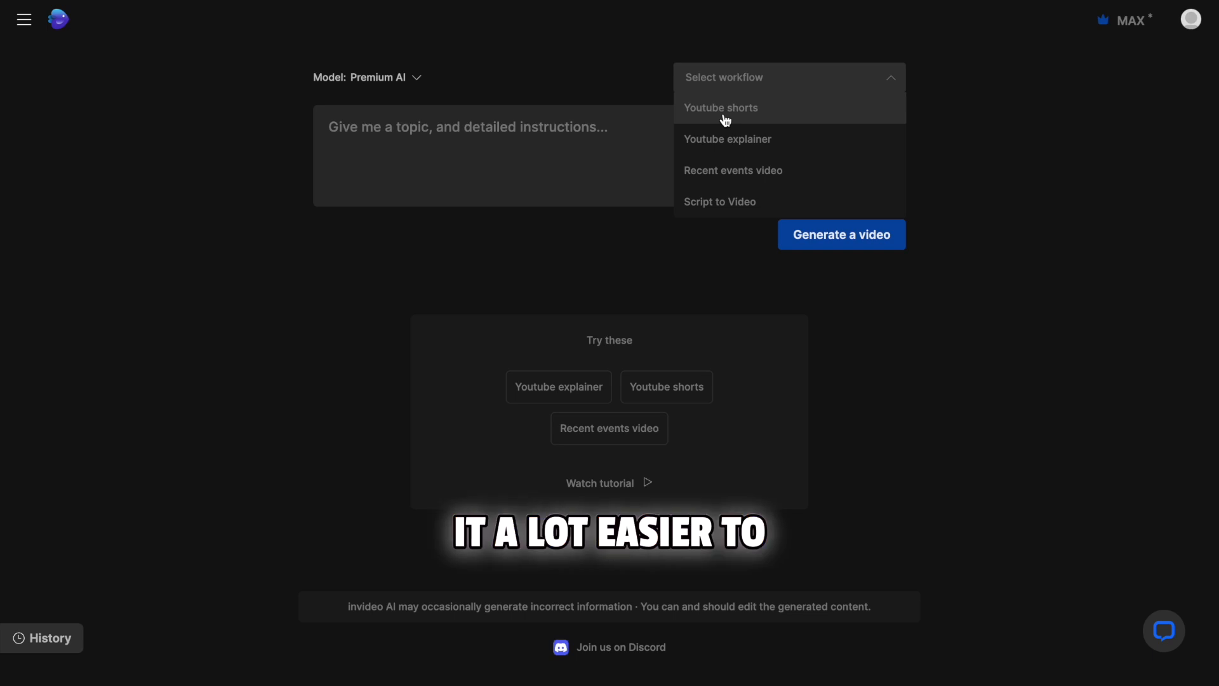
Start a Youtube shorts video with the prompt '3 bizarre facts about ancient Rome... Make the music epic and dramatic.'
click(721, 106)
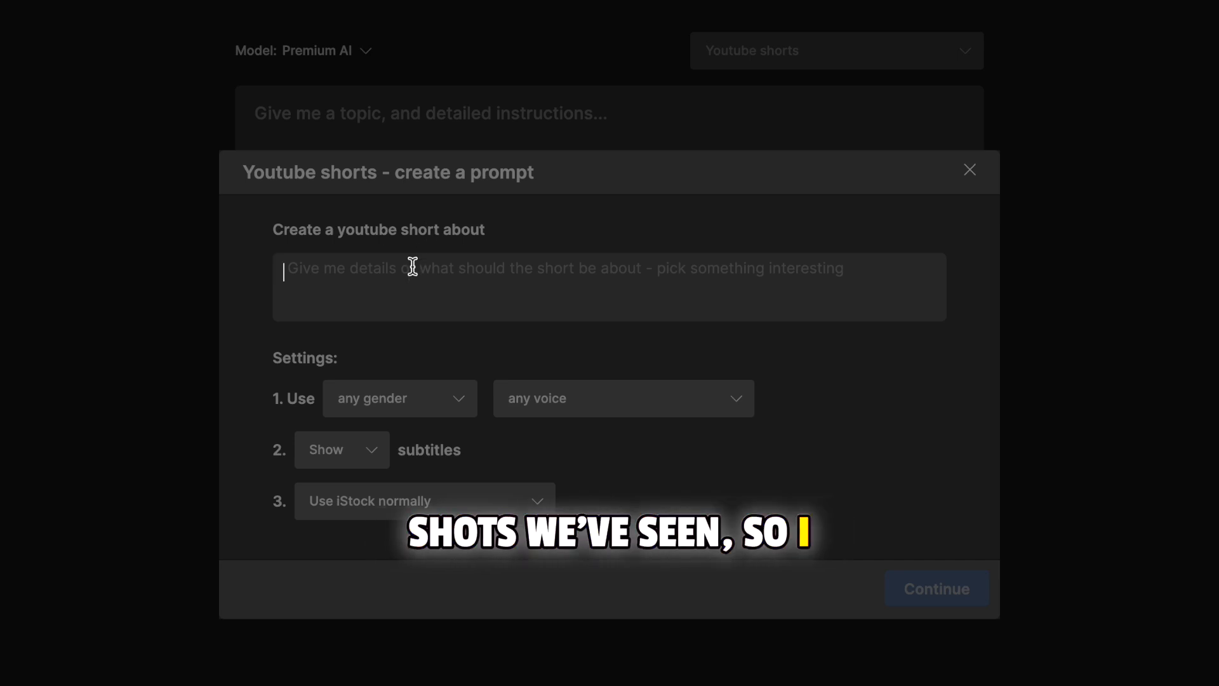
text(3 b)
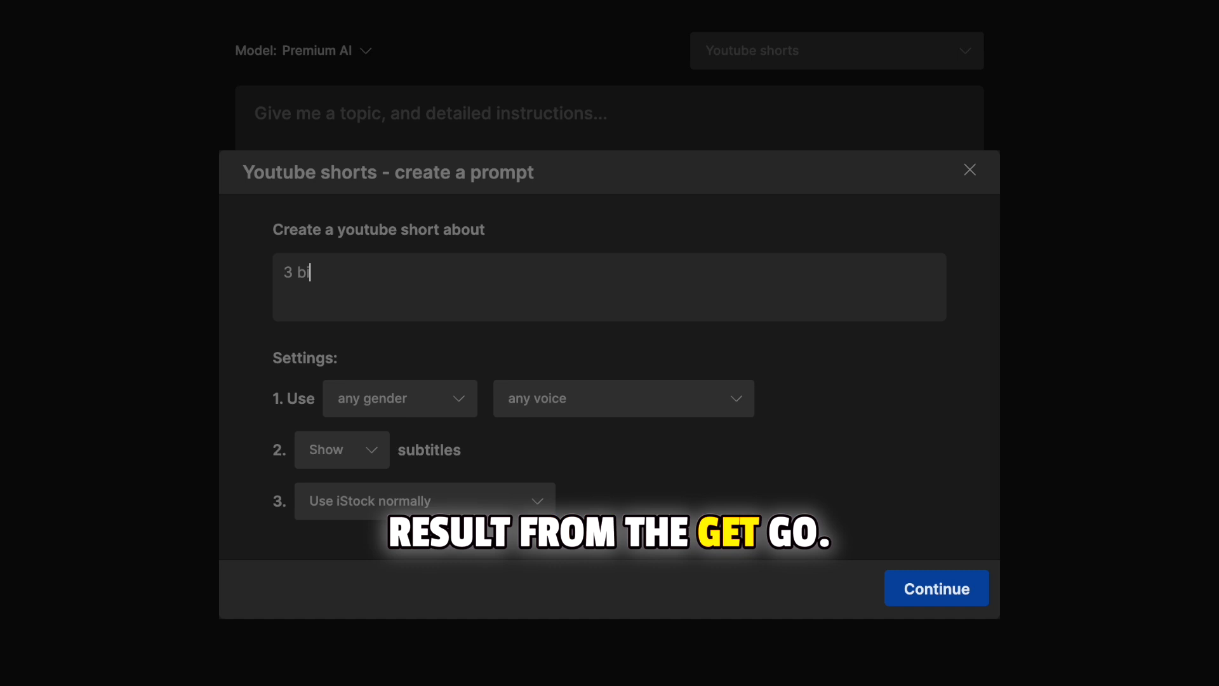
text(izarre facts about ancient Rome. U)
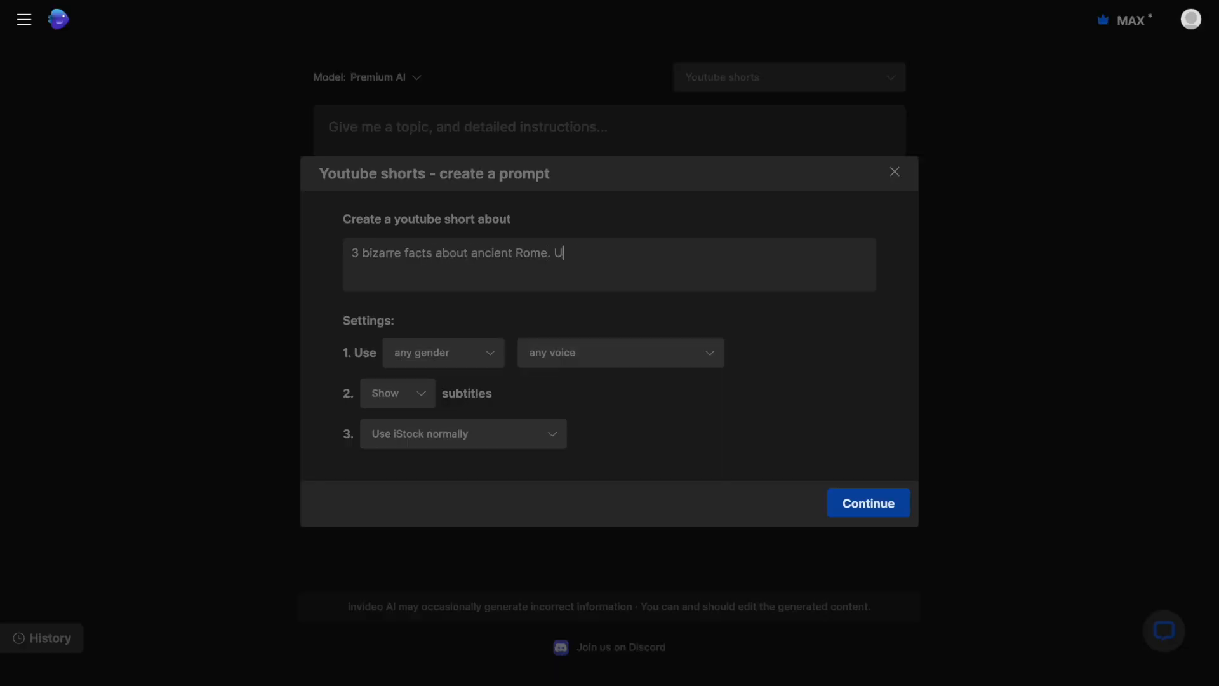
text(se the title as the intro. Make it)
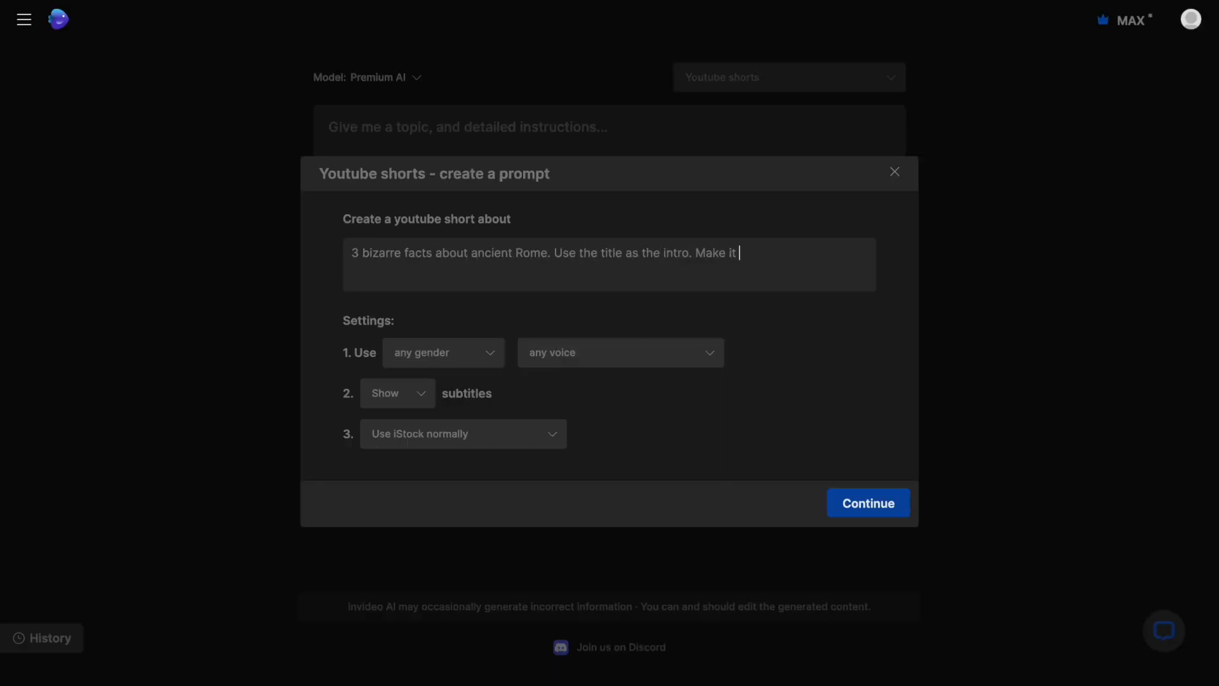
text(energetic. Keep the script)
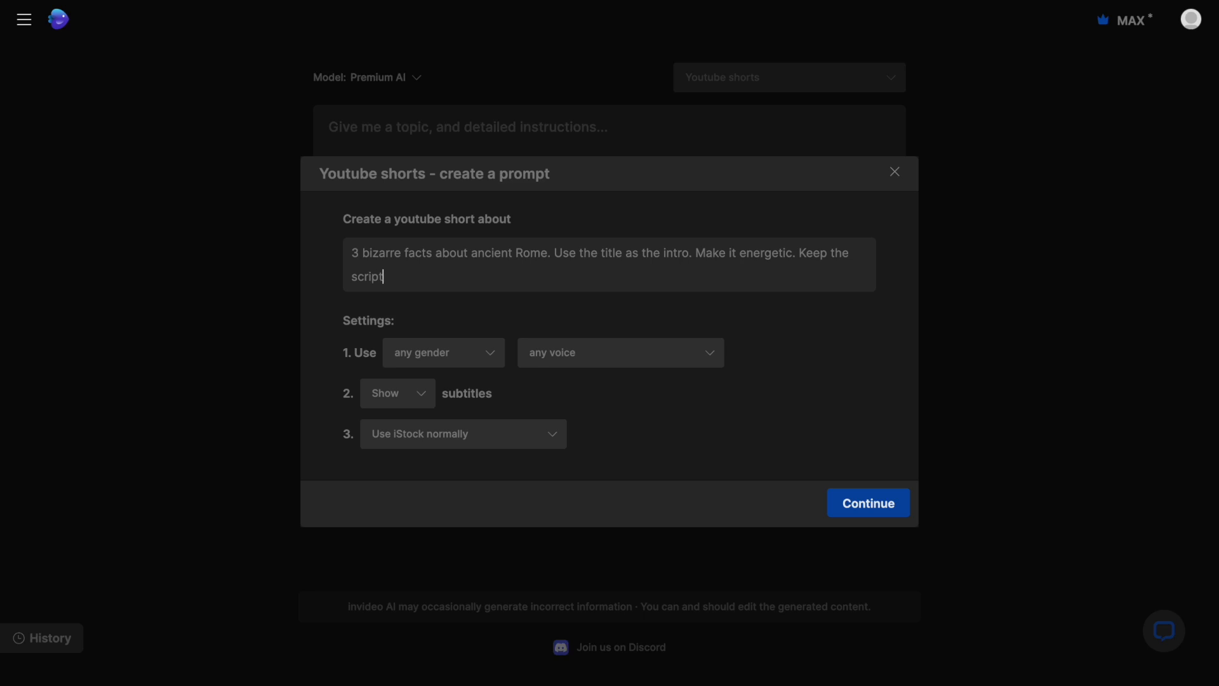
text(crisp. Don't add)
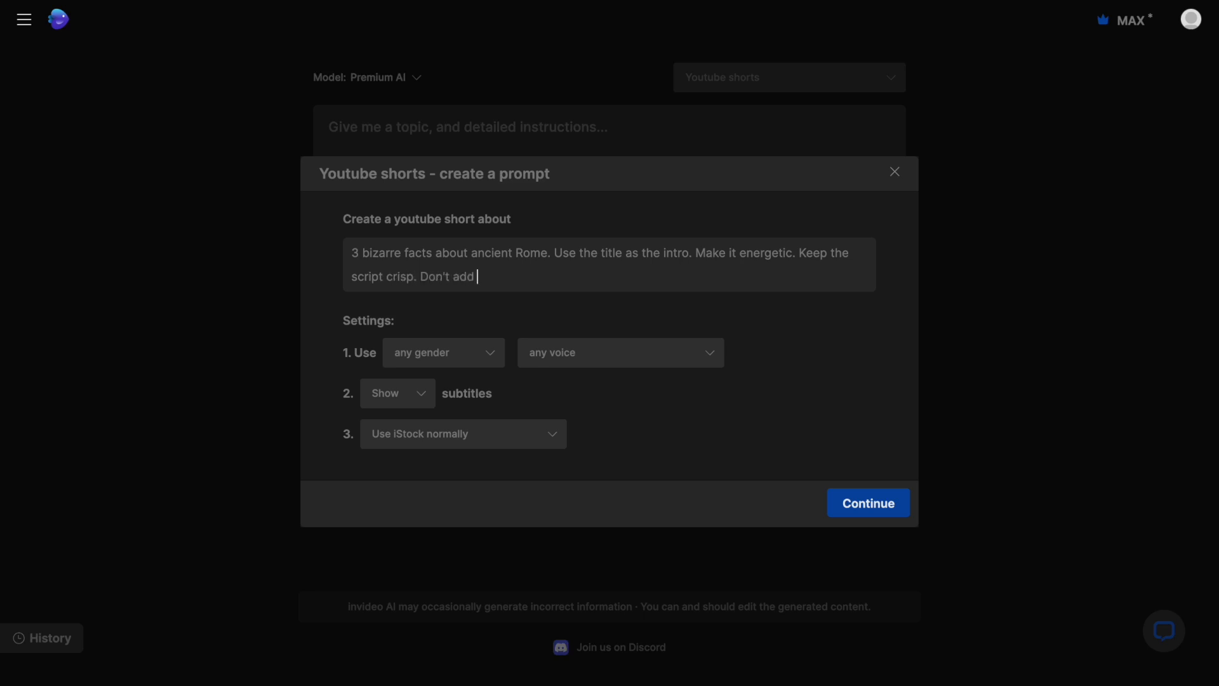
text(a conclusion. Mak)
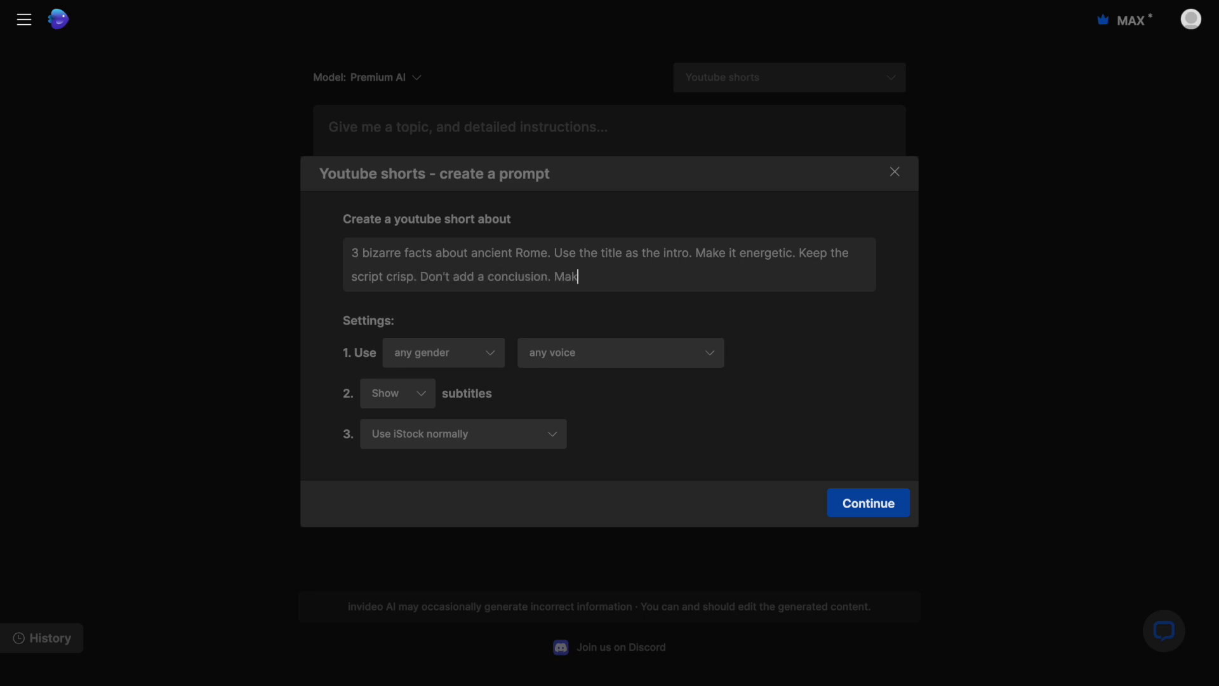
text(e the music epic and dramatic.)
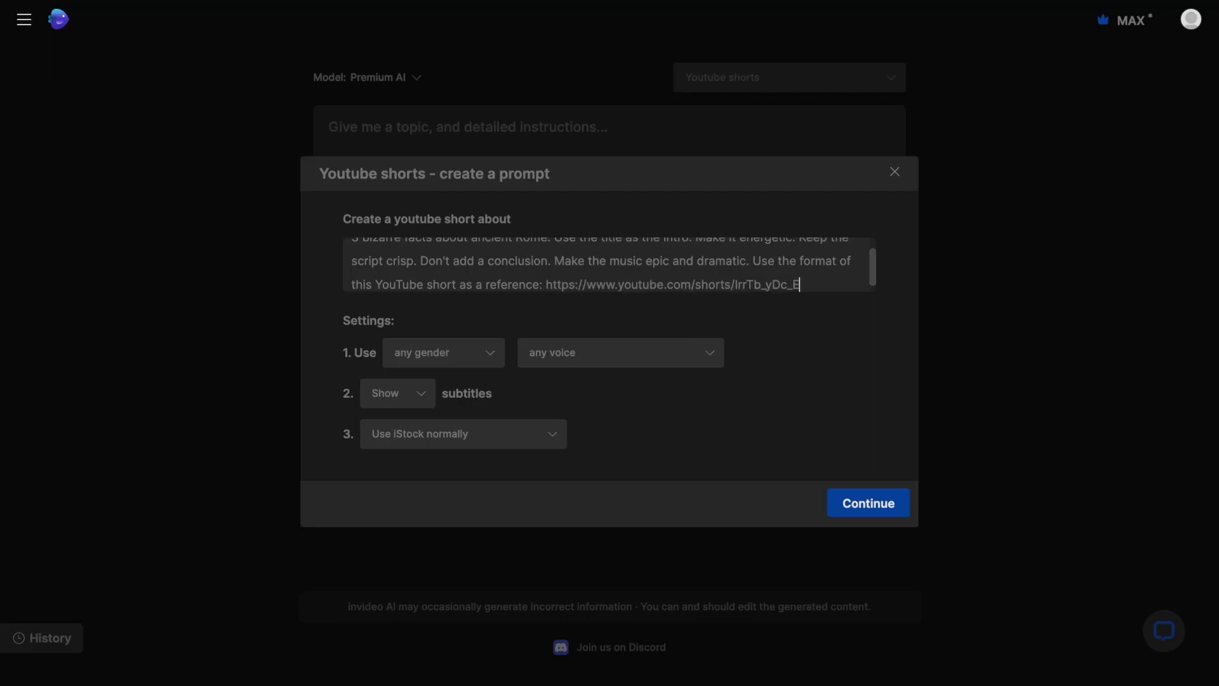
mouse_move(916, 297)
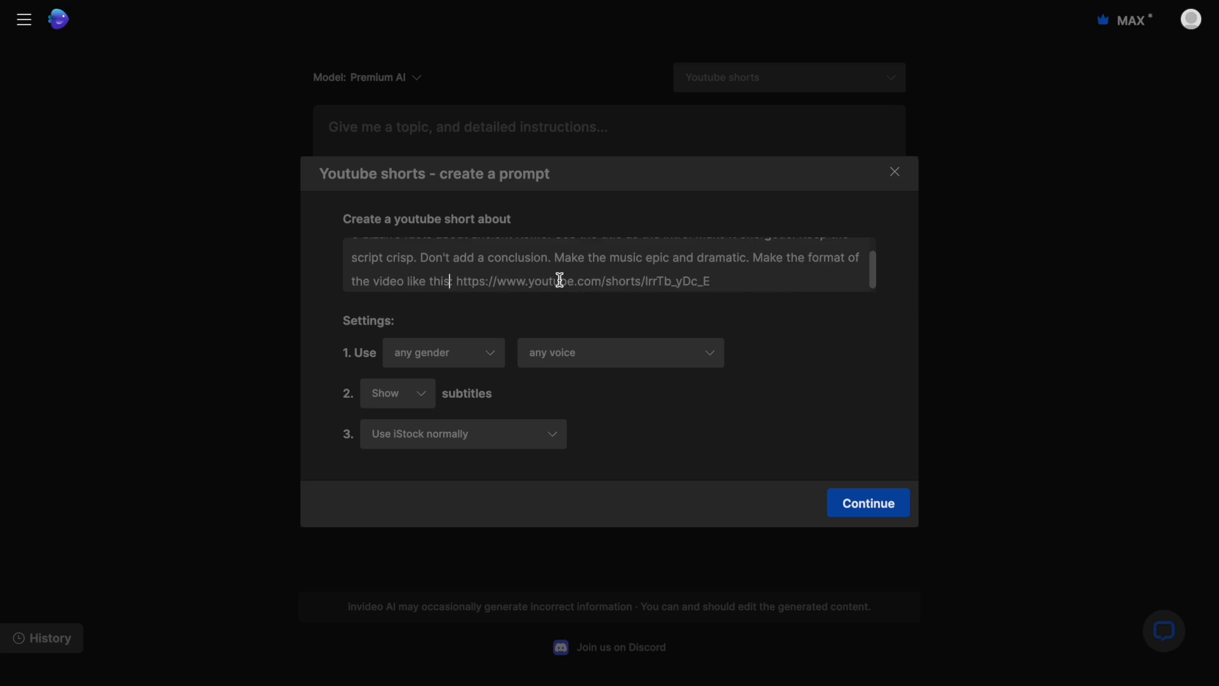
Set the narrator to a male young British voice
click(443, 352)
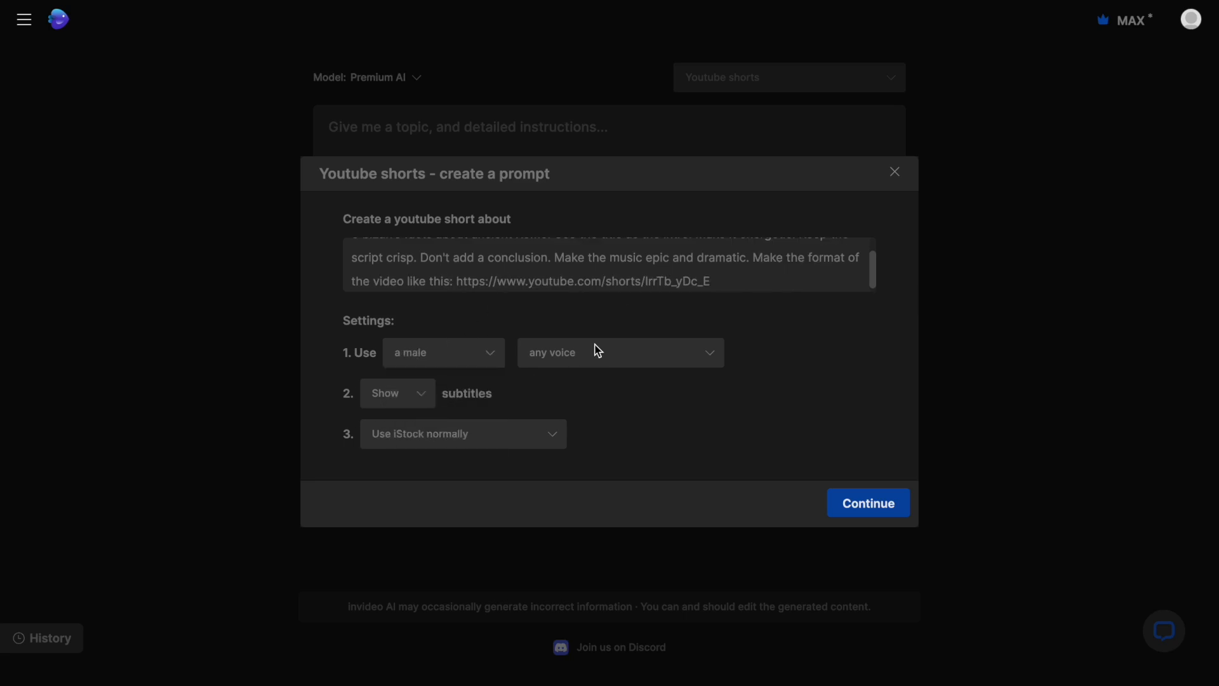
click(619, 352)
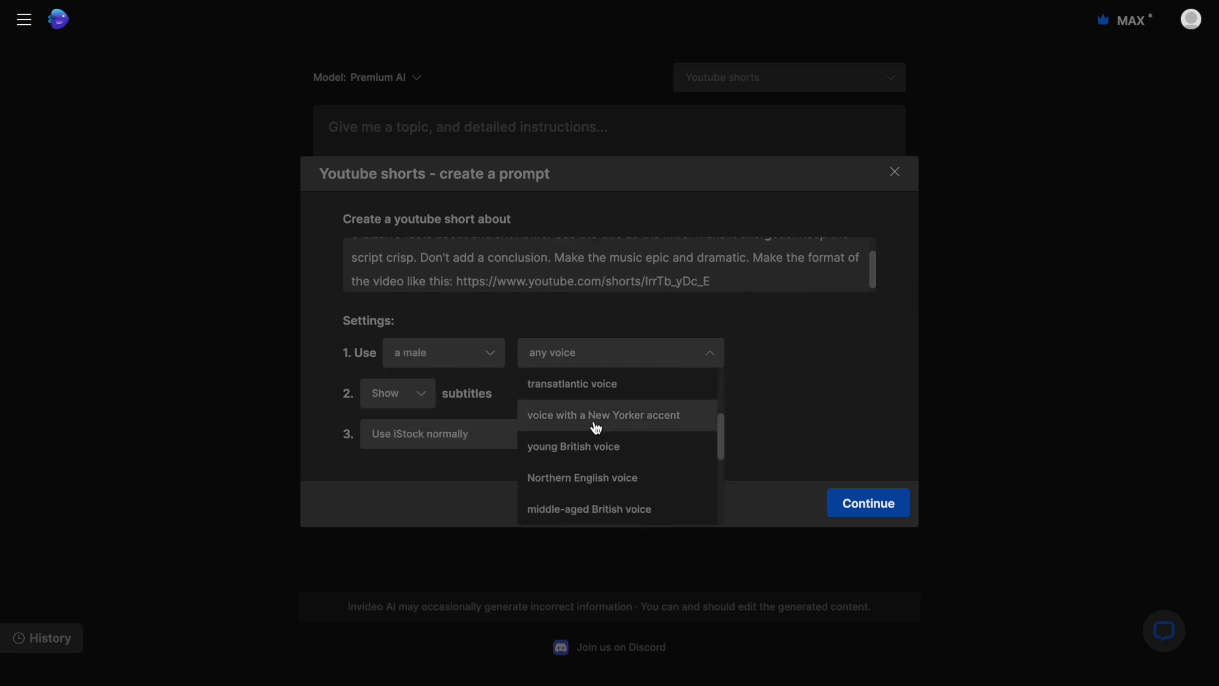
click(573, 445)
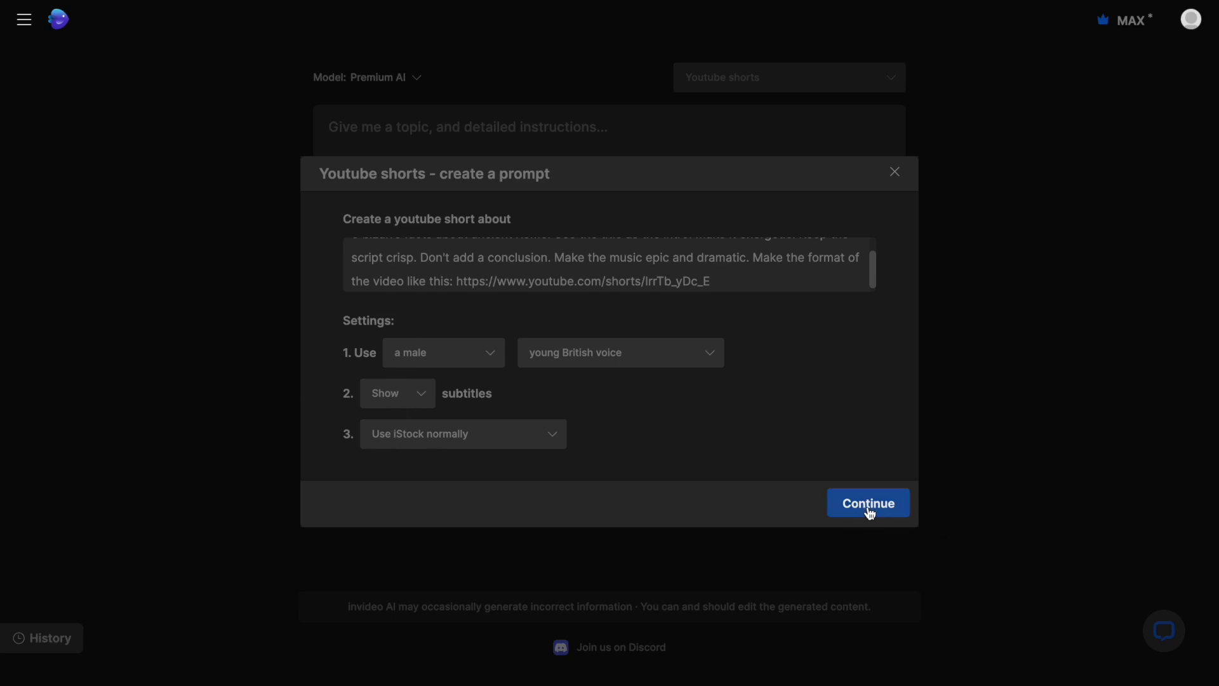
Submit the prompt and generate the short keeping History Buffs, Epic and Youtube Shorts
click(869, 503)
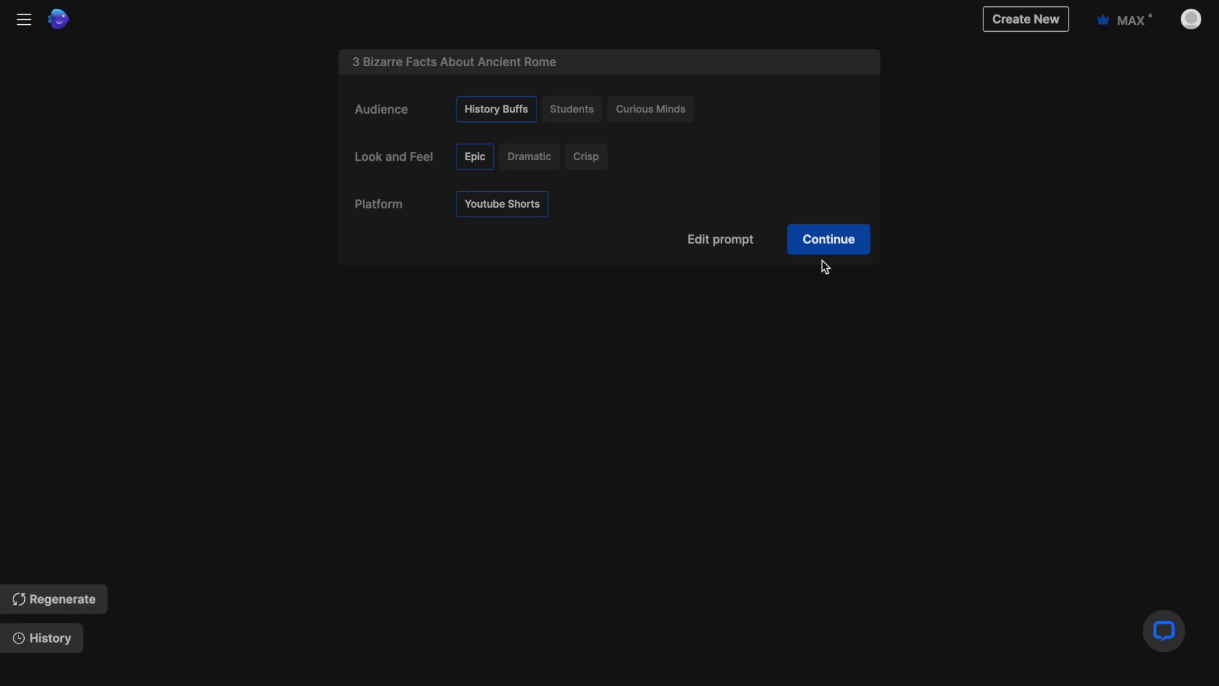
mouse_move(512, 110)
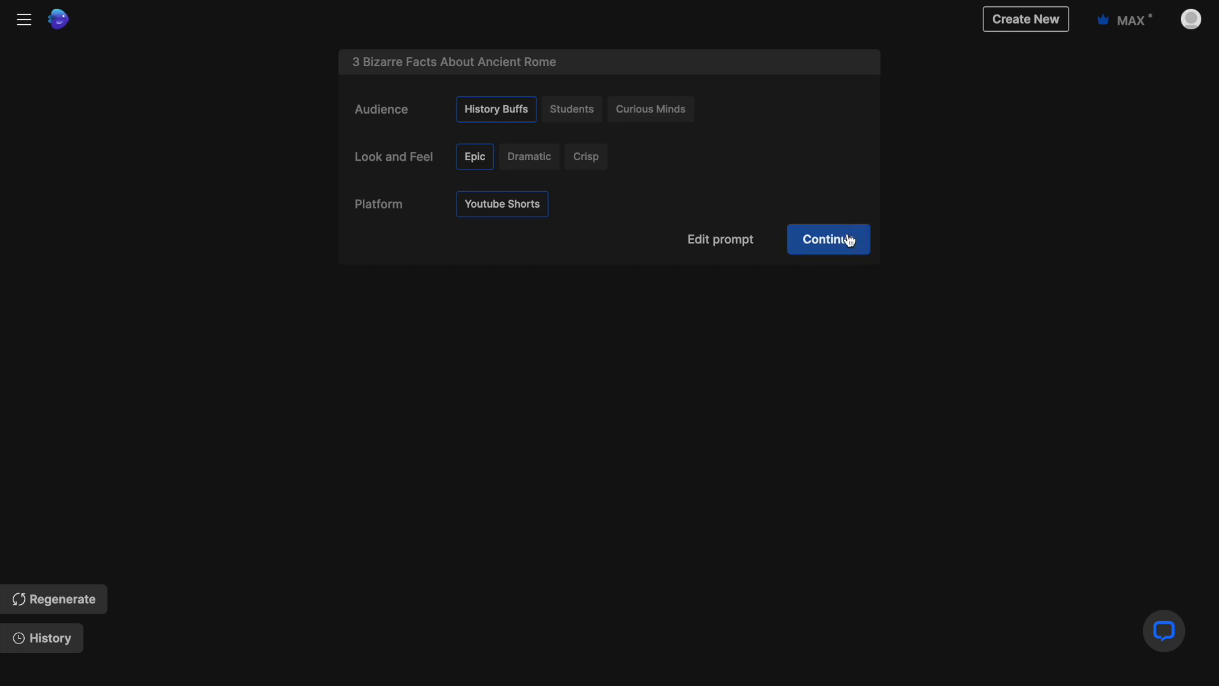
click(828, 239)
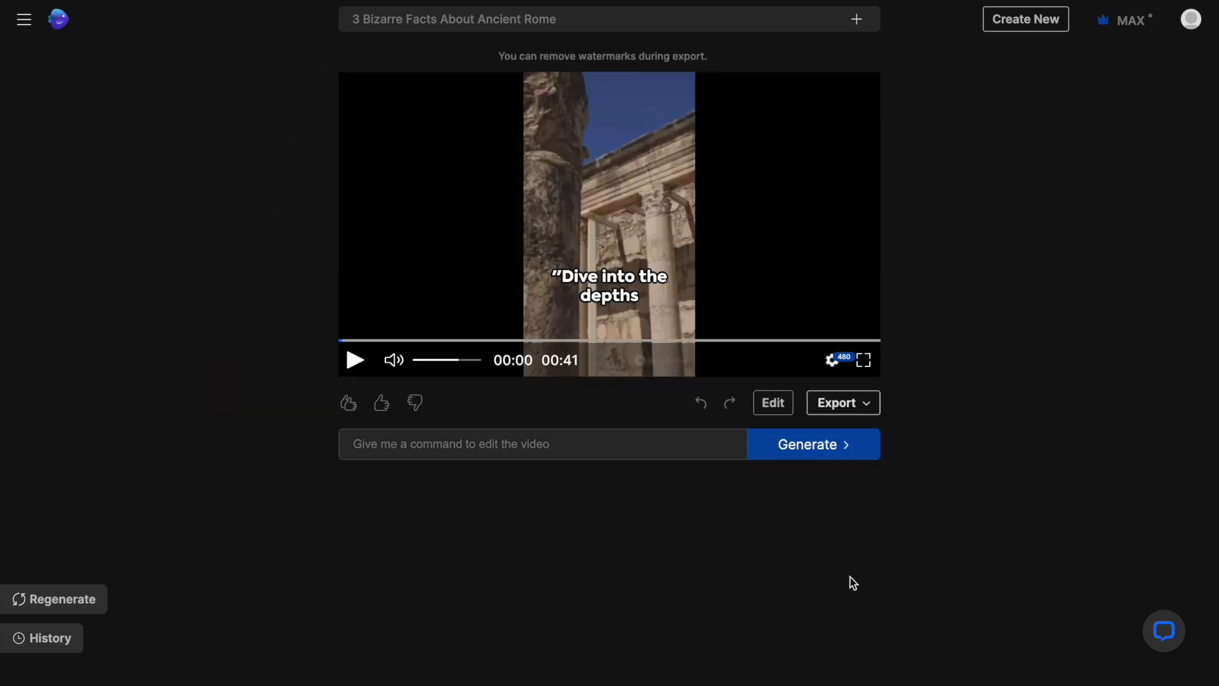
click(863, 360)
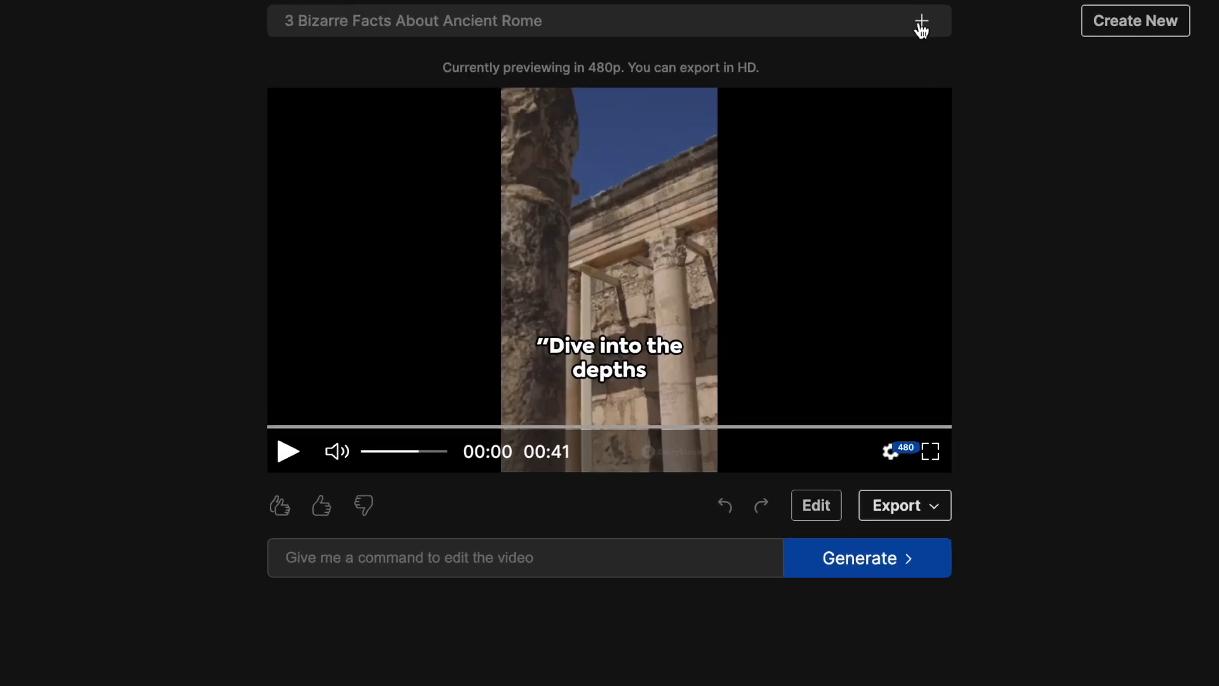
click(923, 21)
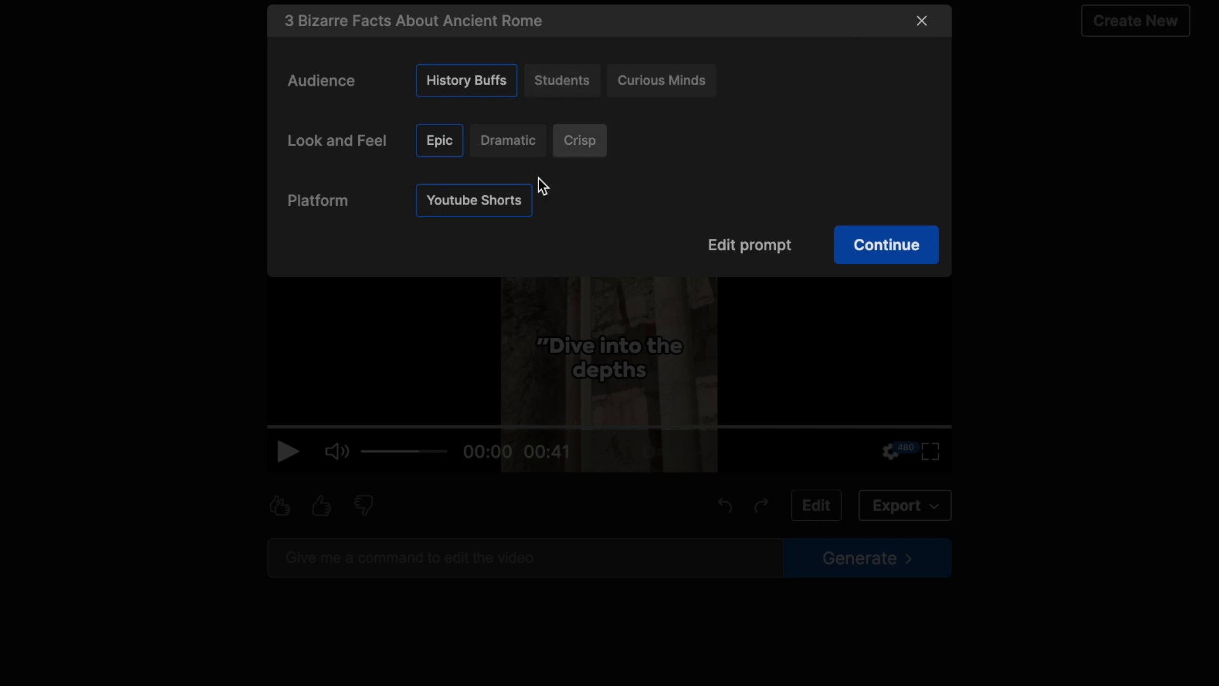
mouse_move(655, 203)
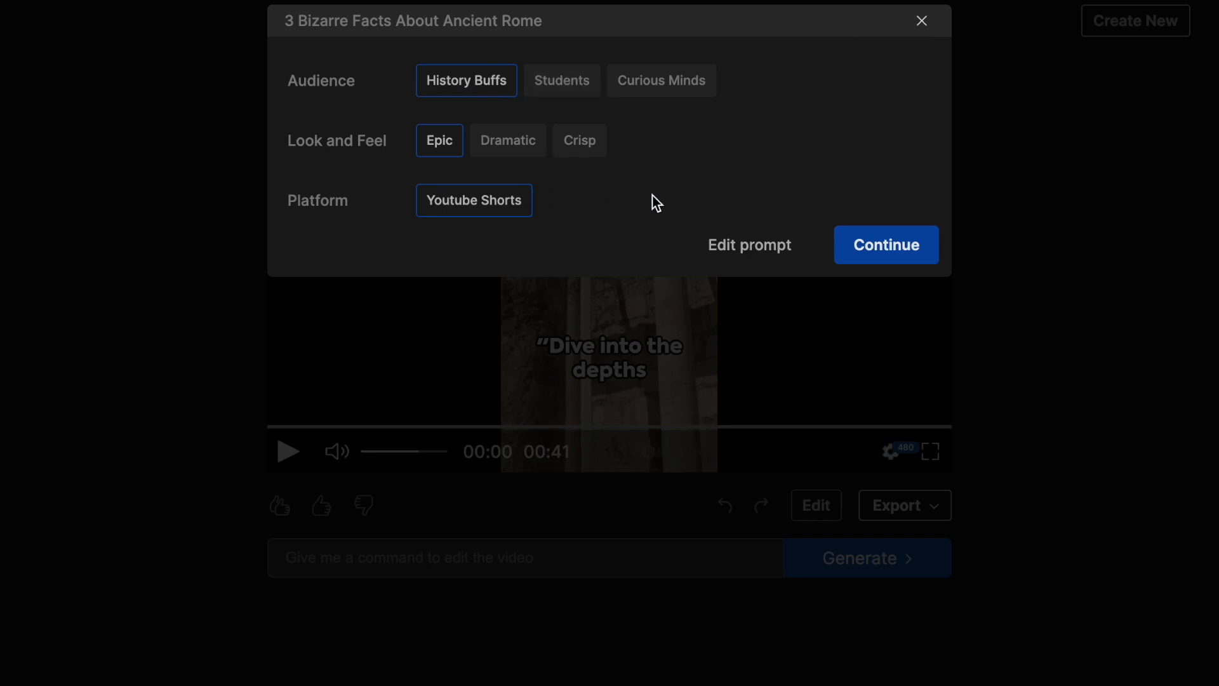
mouse_move(755, 253)
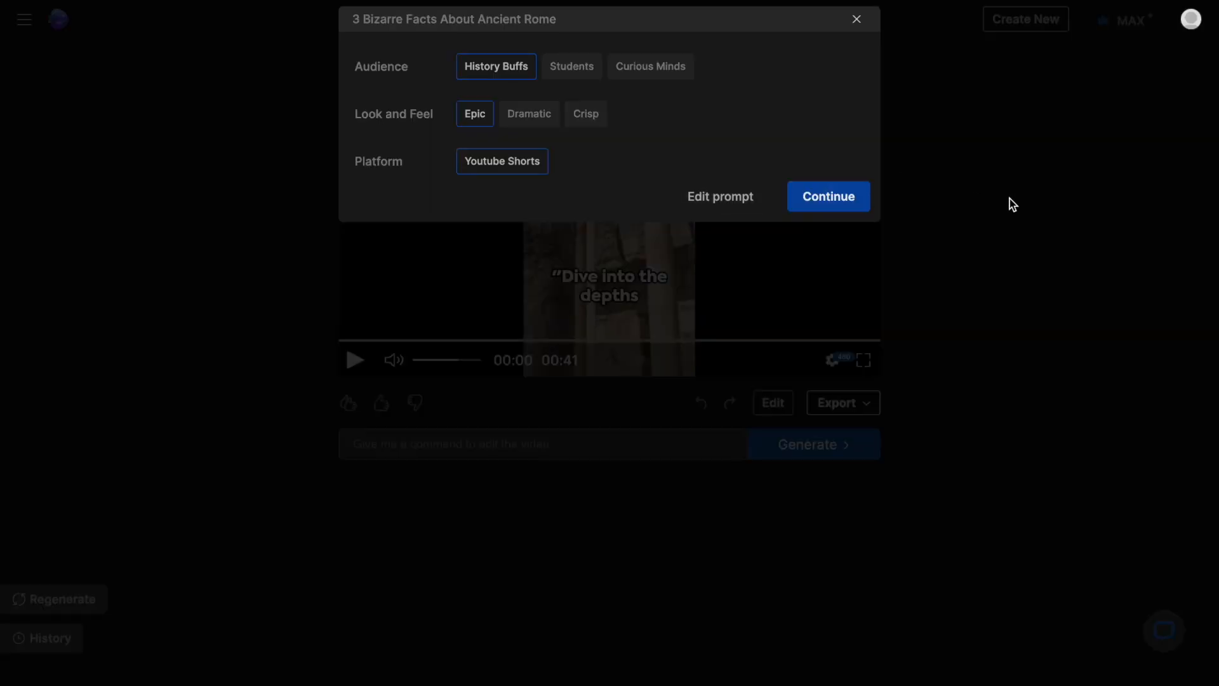
click(829, 196)
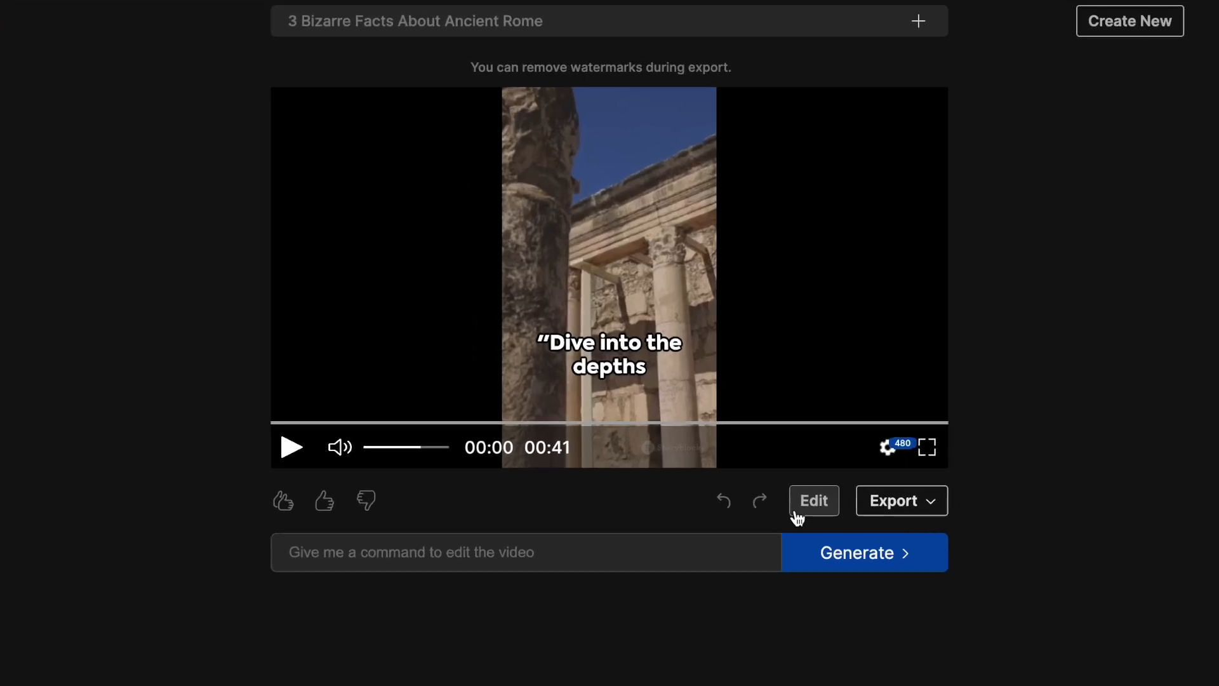
Enter the editor for the generated short and move from the script to Edit media
click(812, 501)
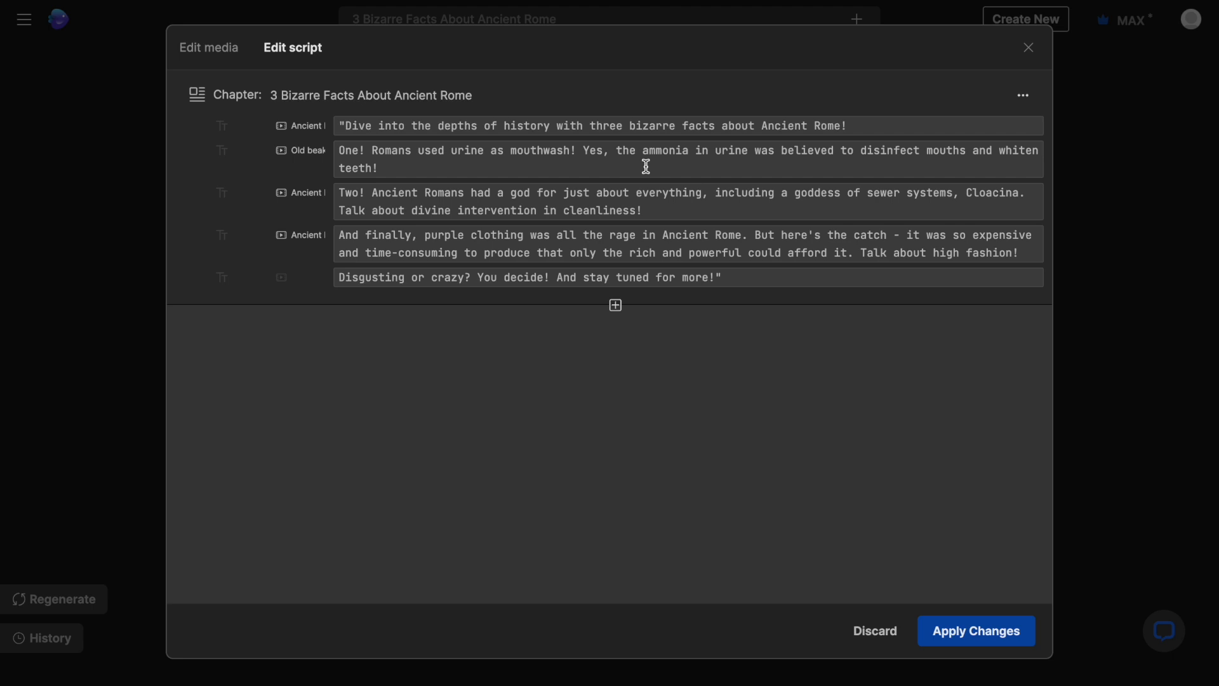
mouse_move(216, 55)
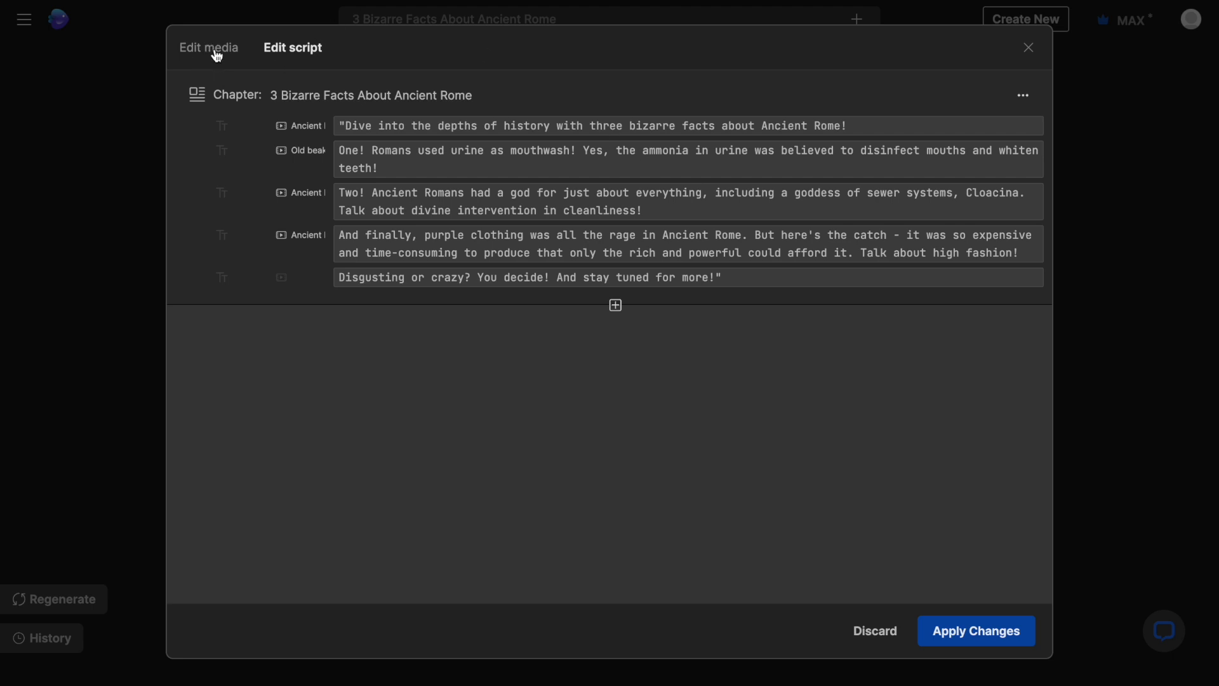
click(209, 47)
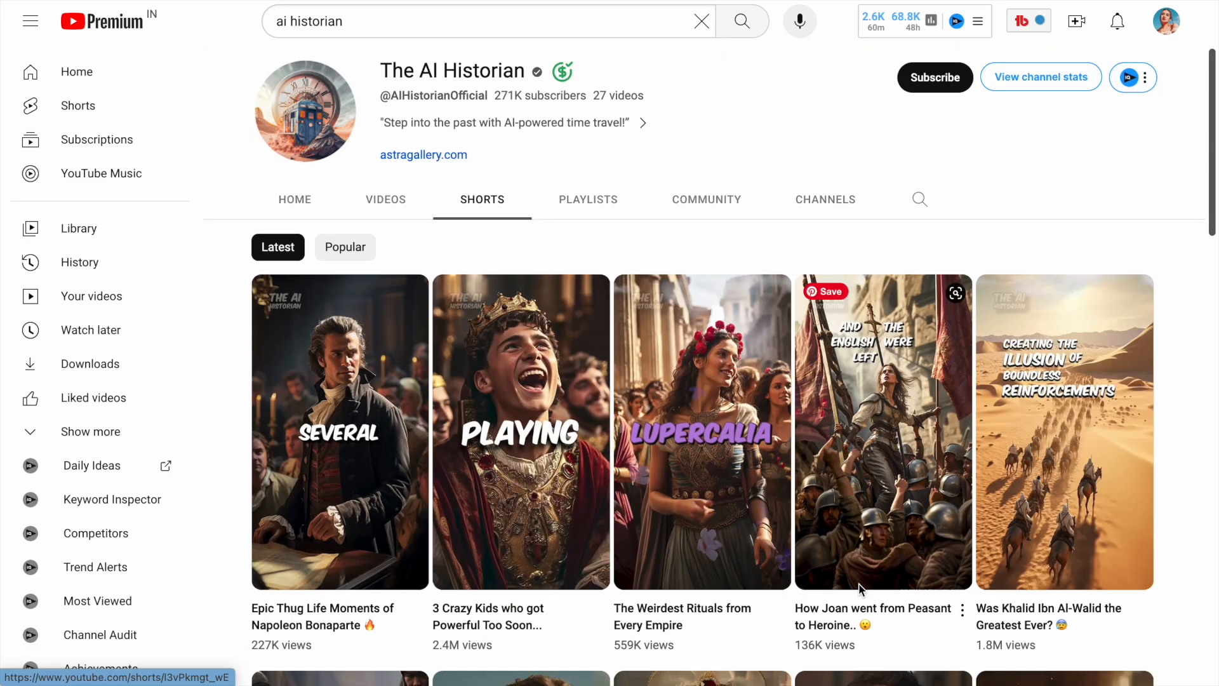
scroll(down, 3)
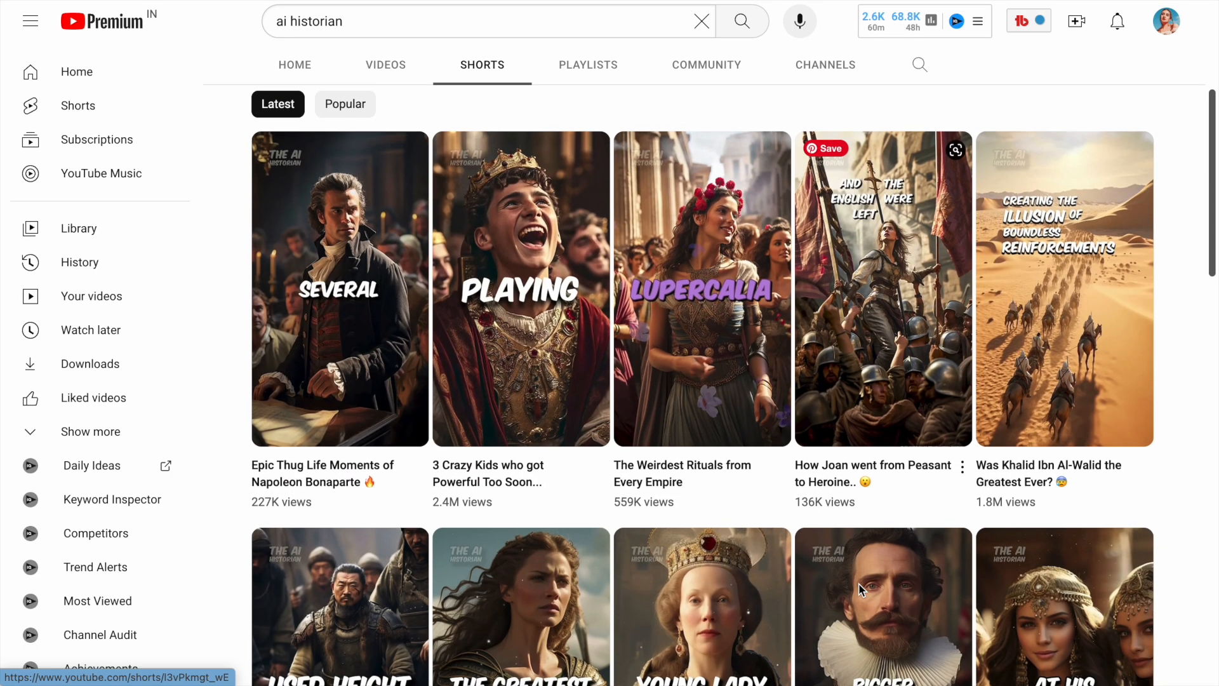
scroll(down, 3)
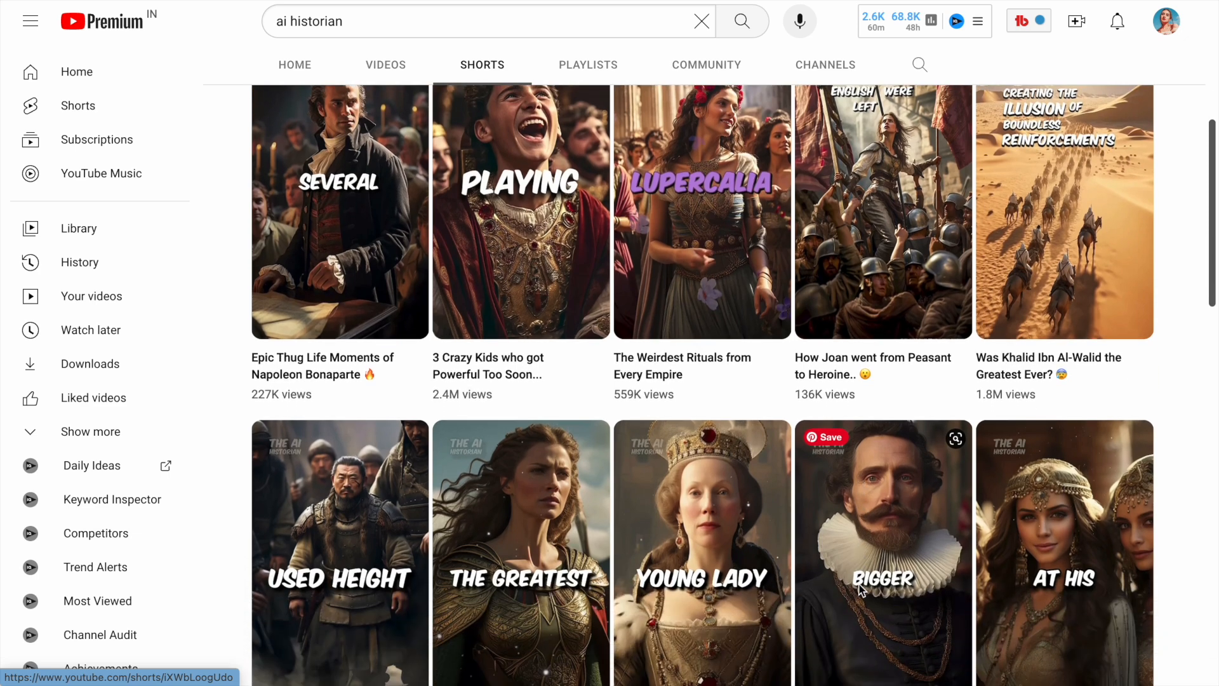
key(alt+tab)
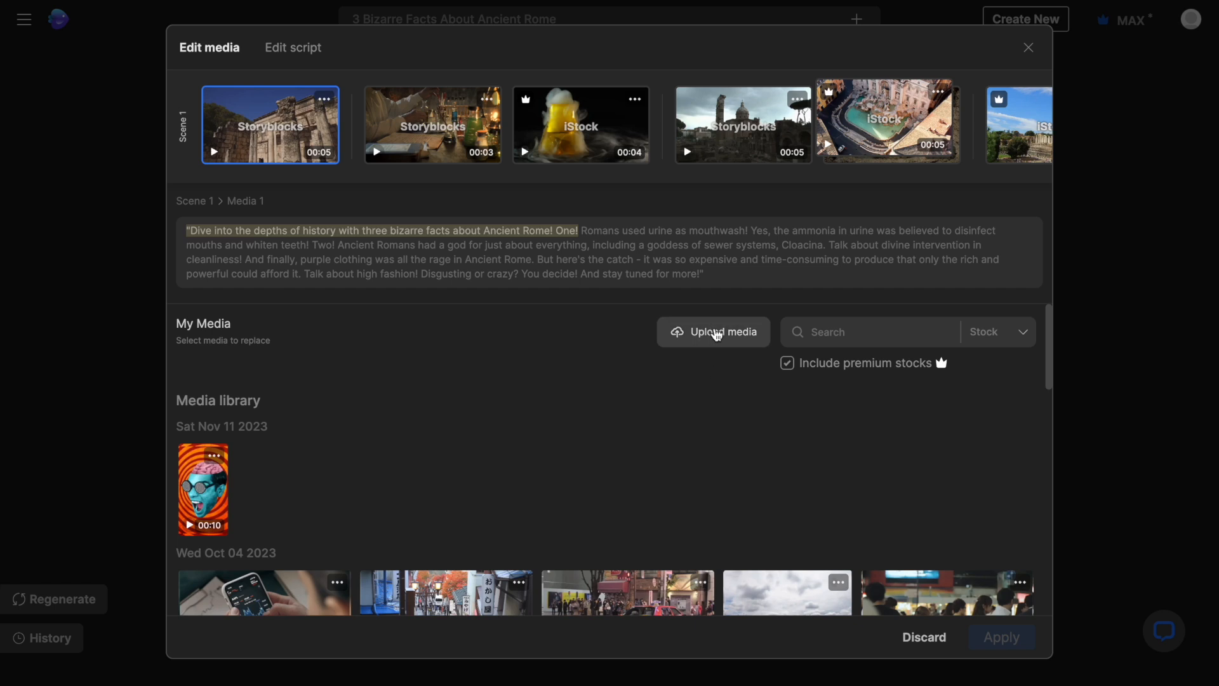
Replace the opening and fourth clips with uploaded 'ancient r' paintings, including the candlelit hall, and apply
click(743, 124)
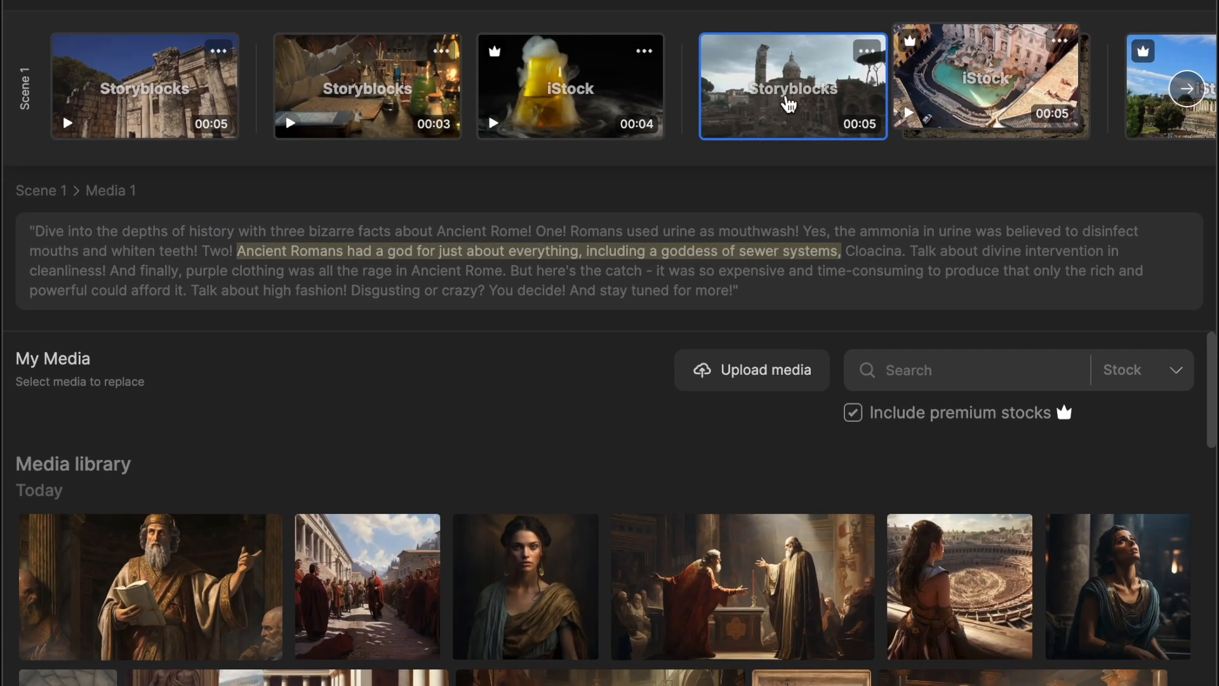
click(742, 587)
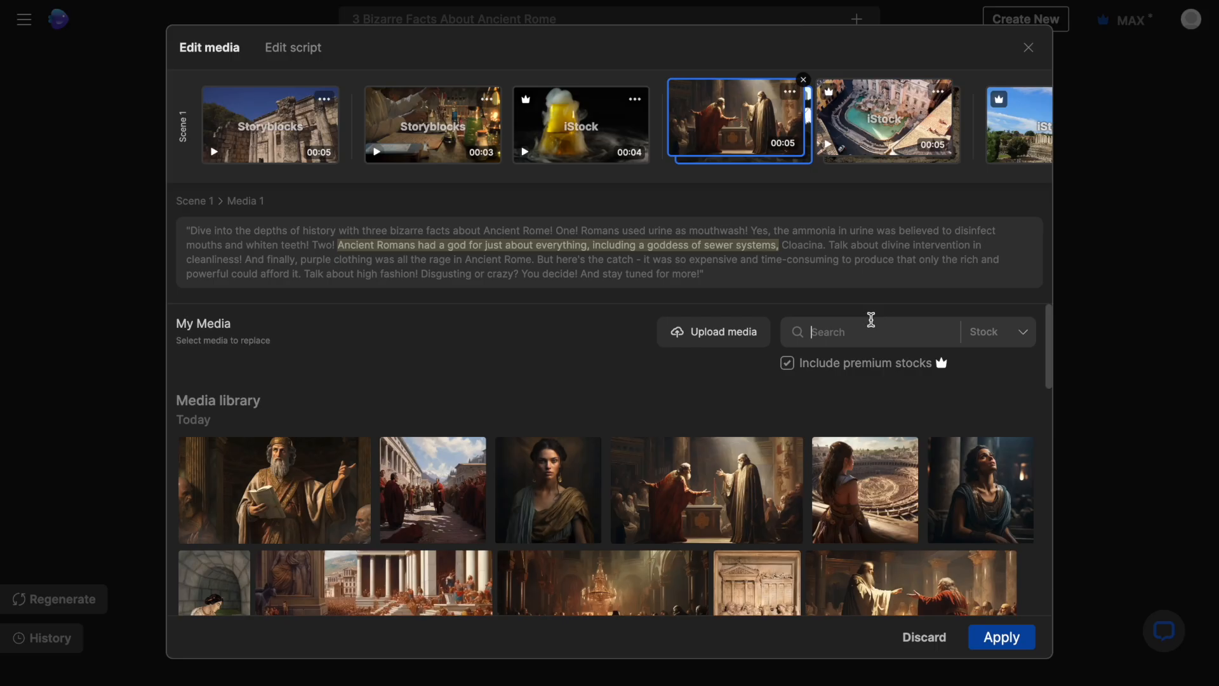
text(ancient r)
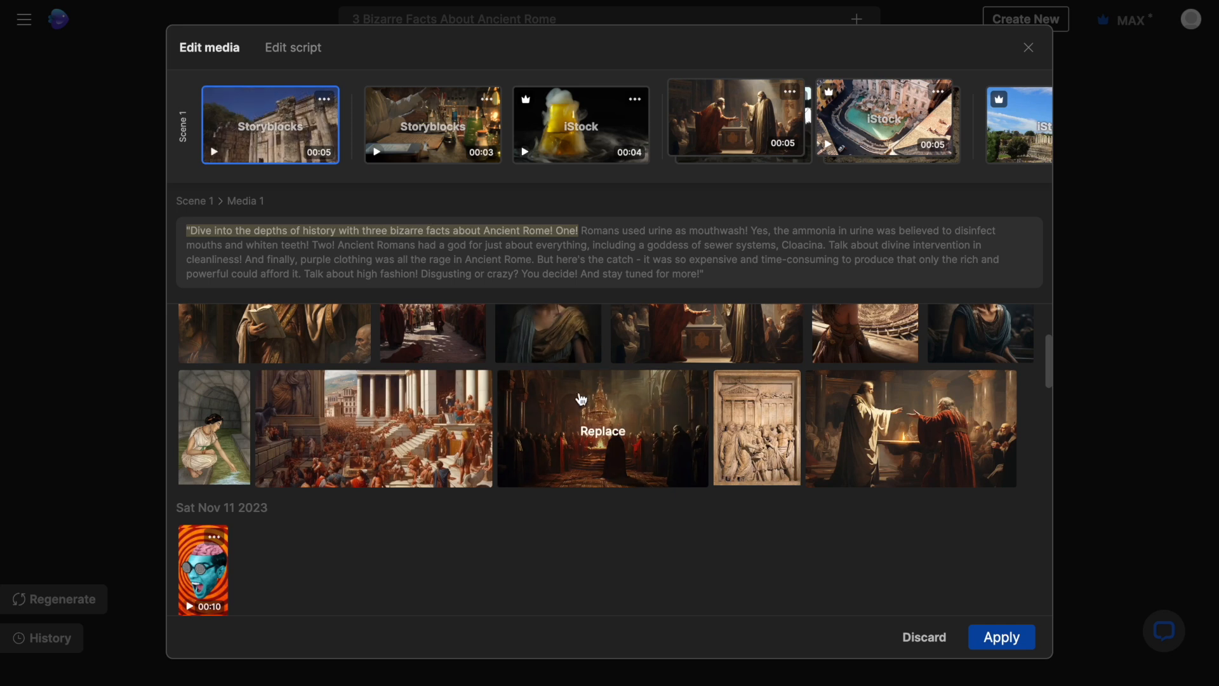
mouse_move(581, 421)
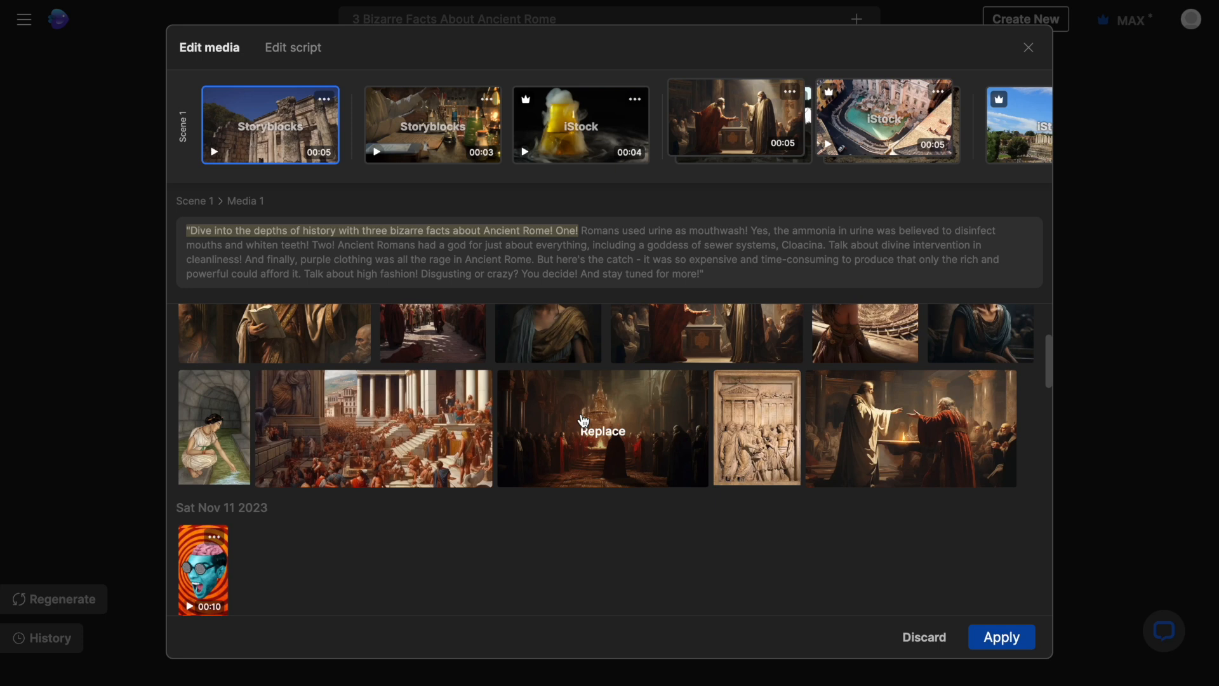
click(602, 428)
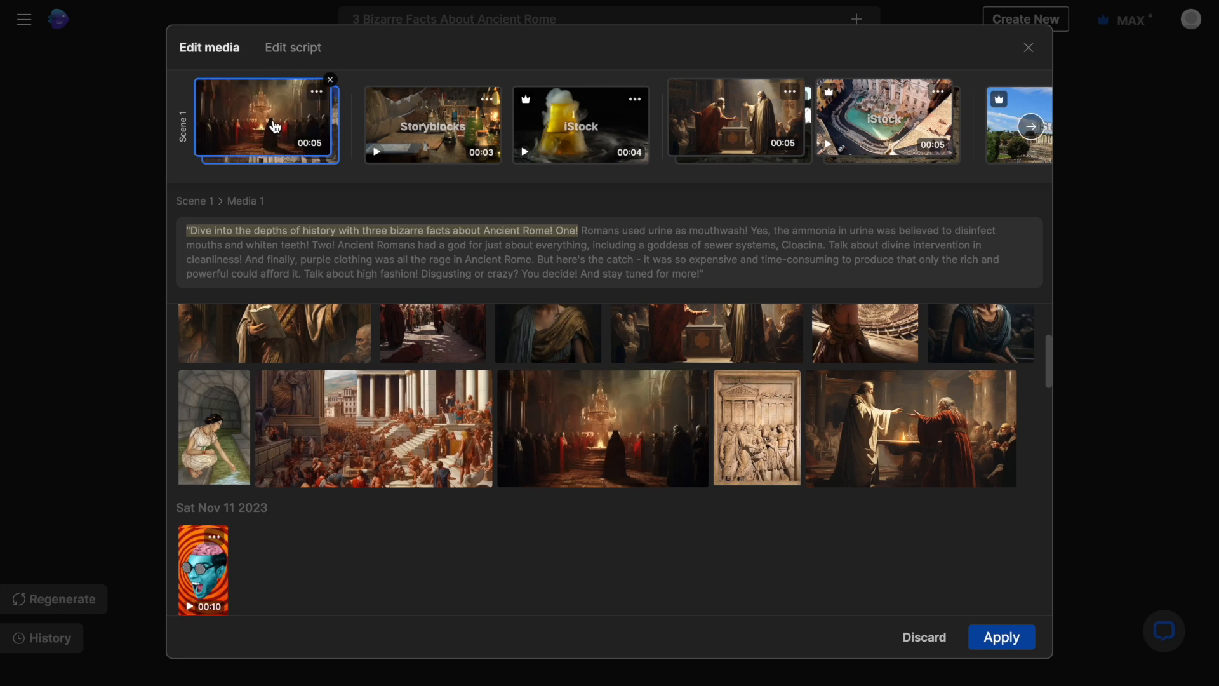
click(1002, 636)
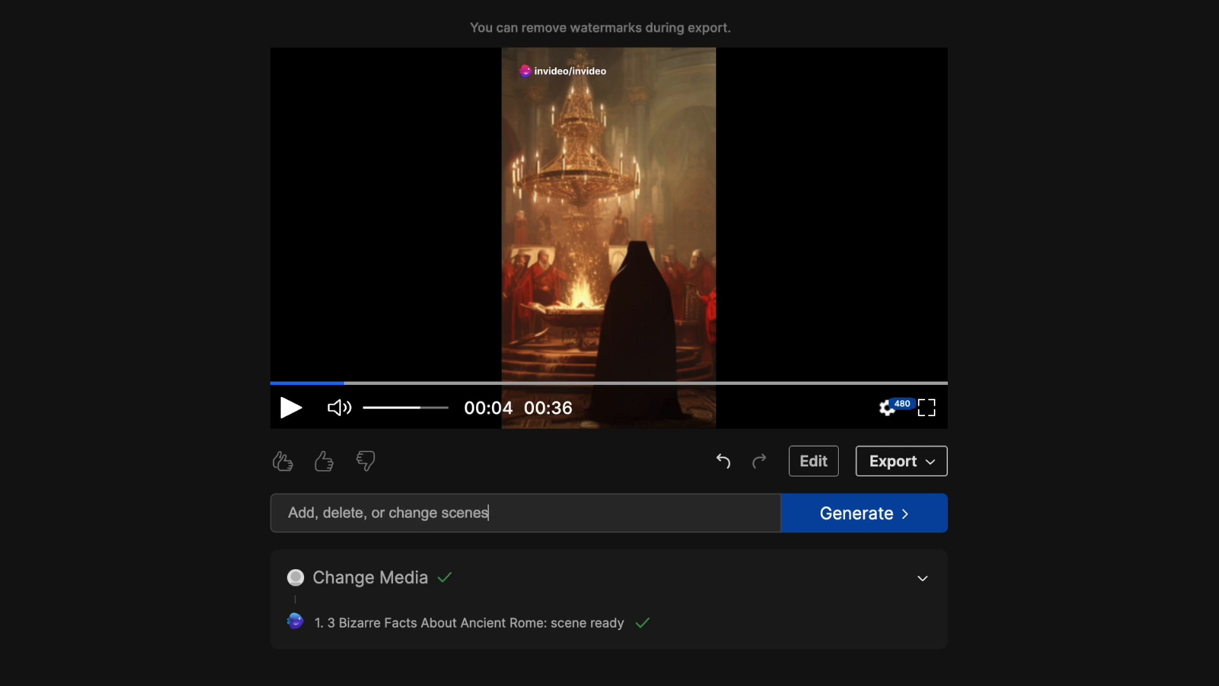
Use the command box to make the music more dramatic and regenerate the short
text(rewrite certain)
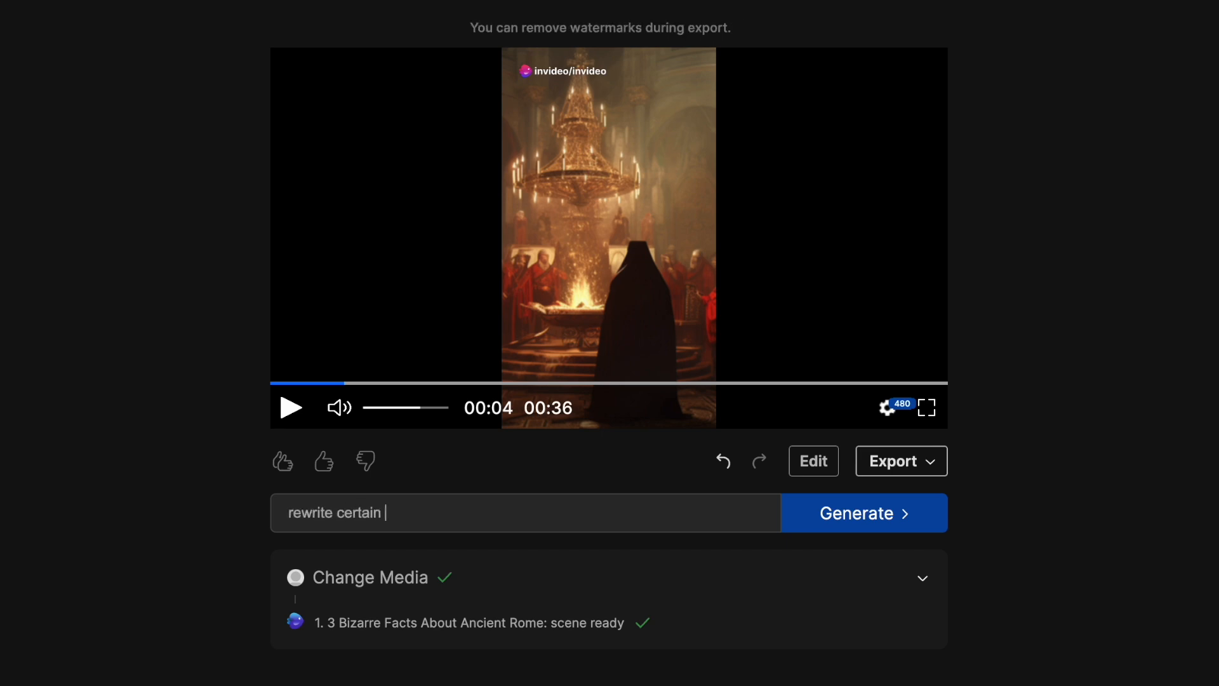
text(incr)
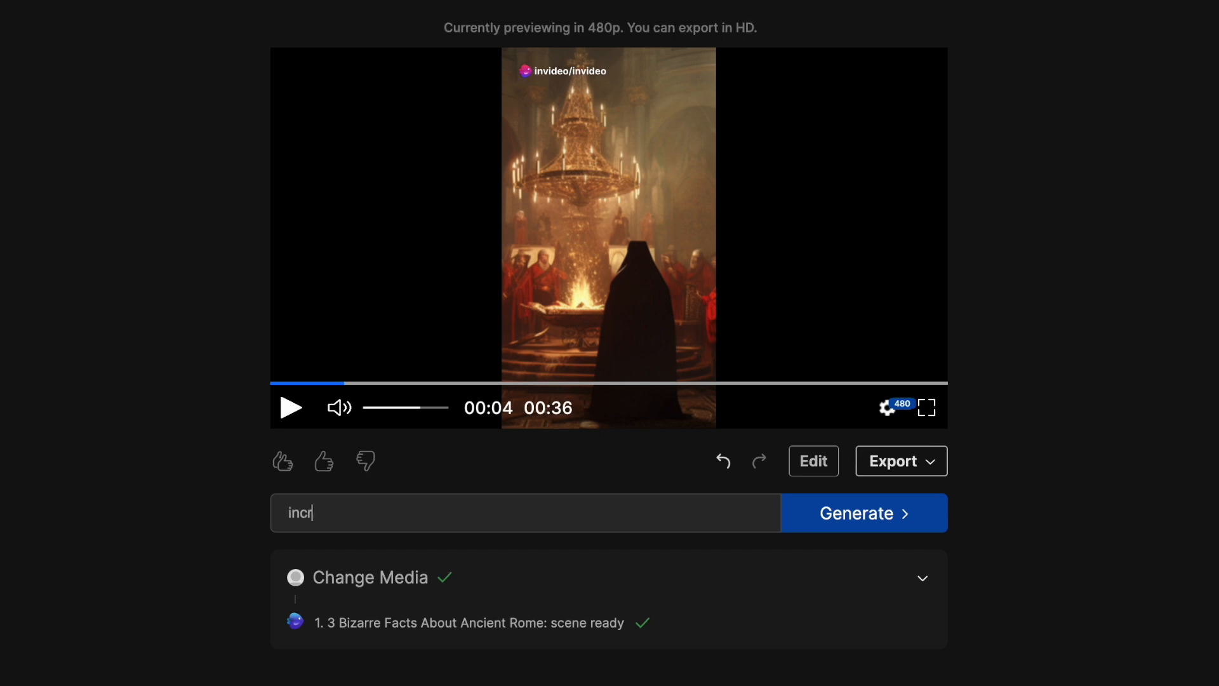
text(change)
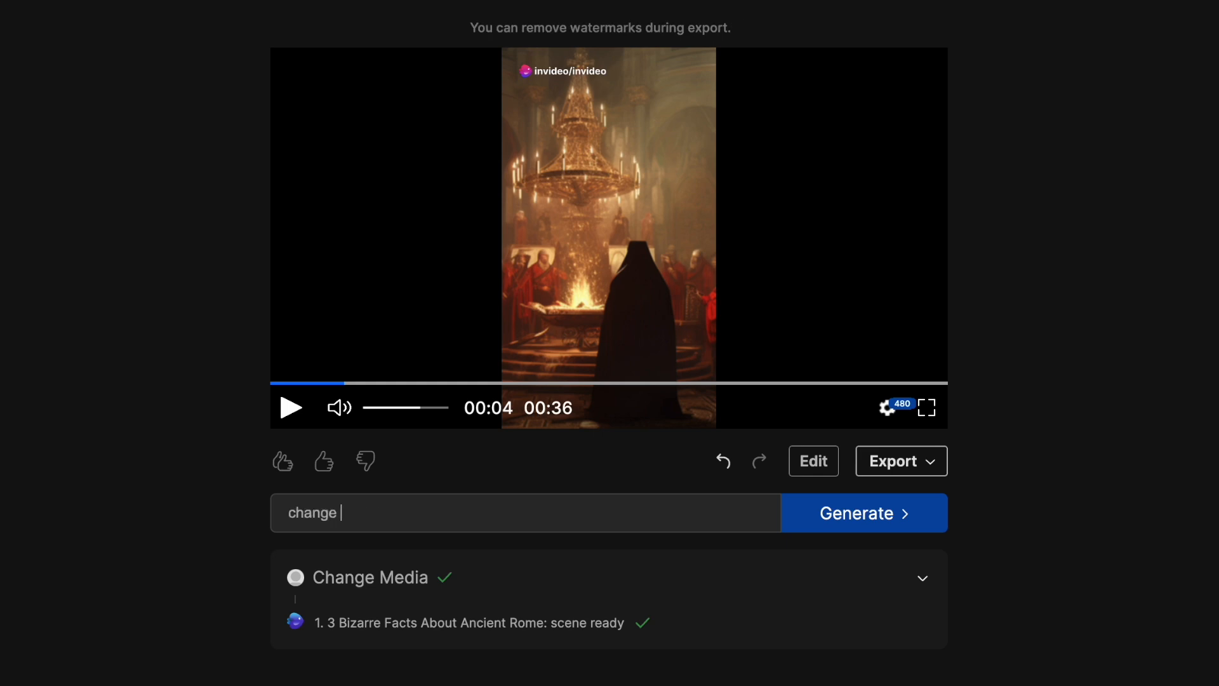
text(switch up media)
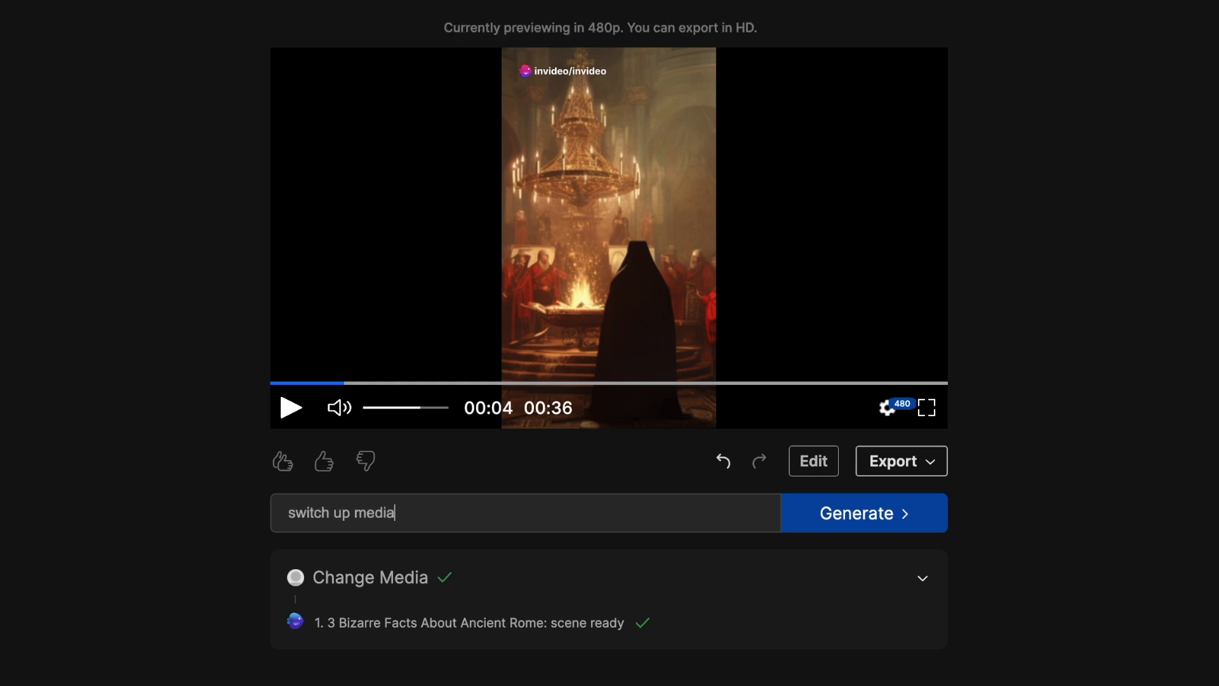
click(862, 512)
text(make the music more dramatic)
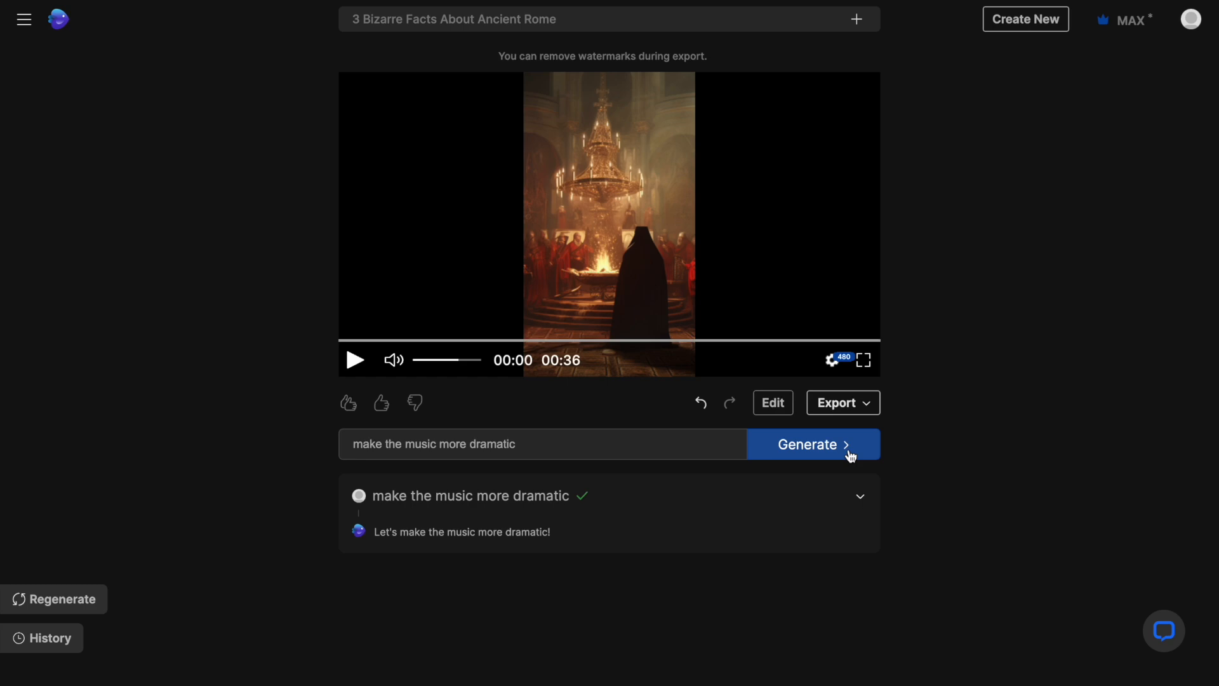
text(add transitions between clips)
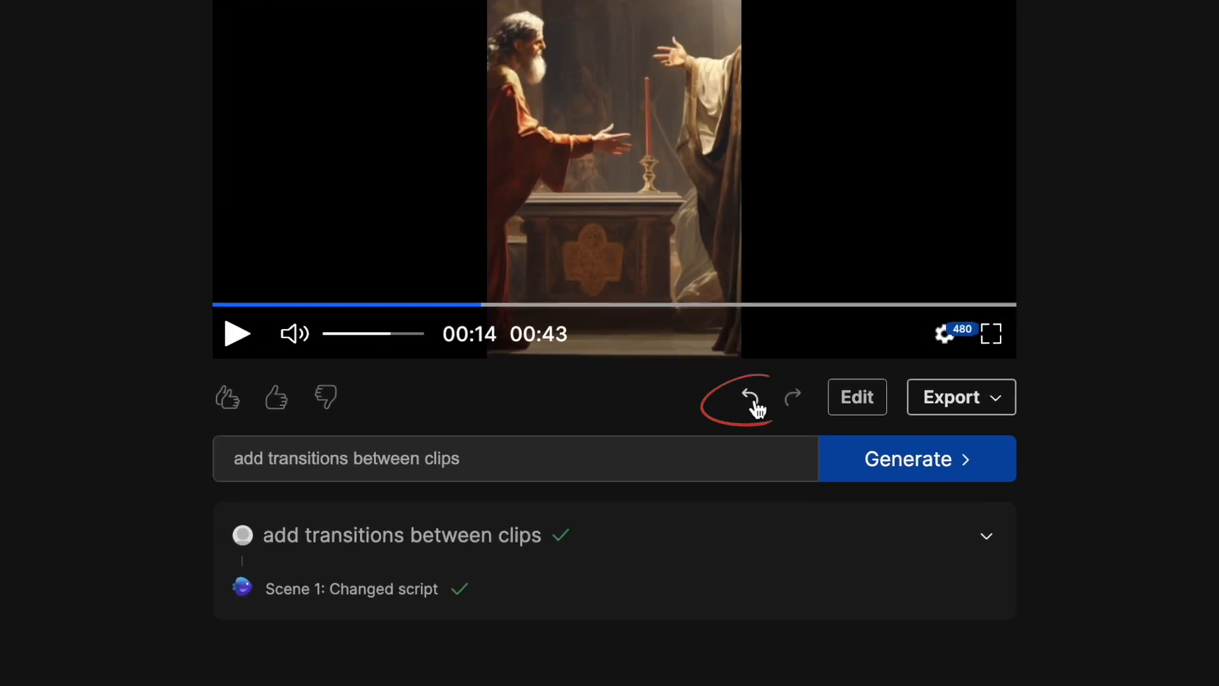
mouse_move(749, 398)
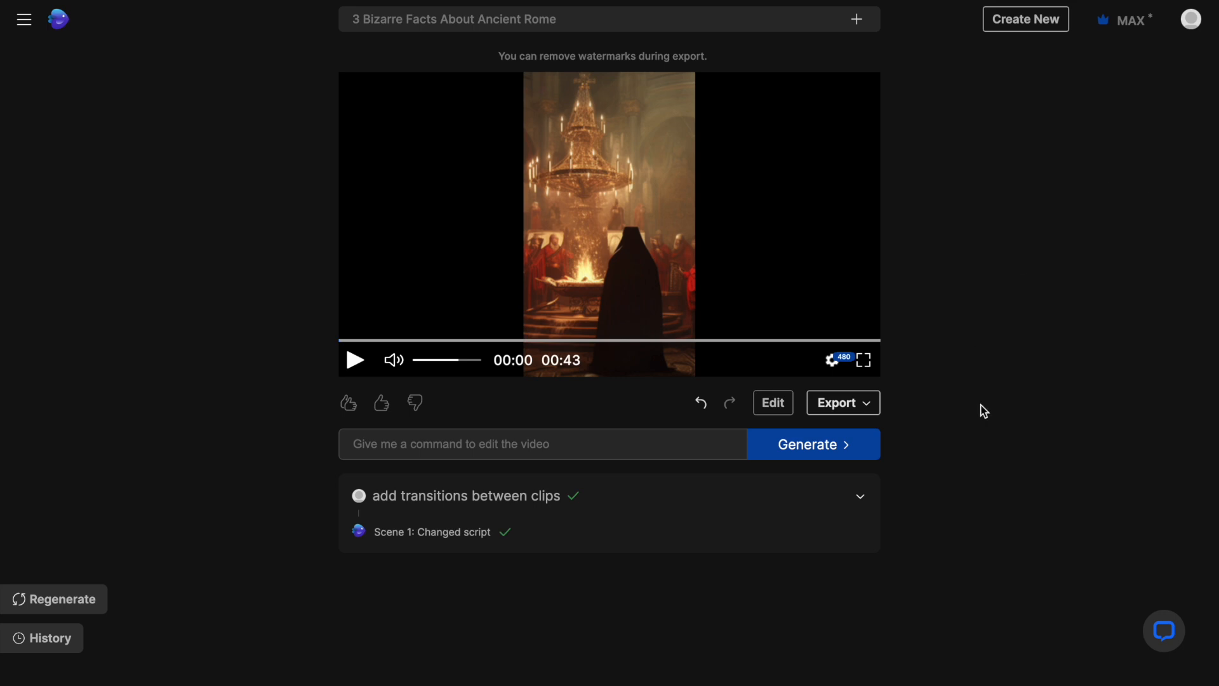
mouse_move(1165, 631)
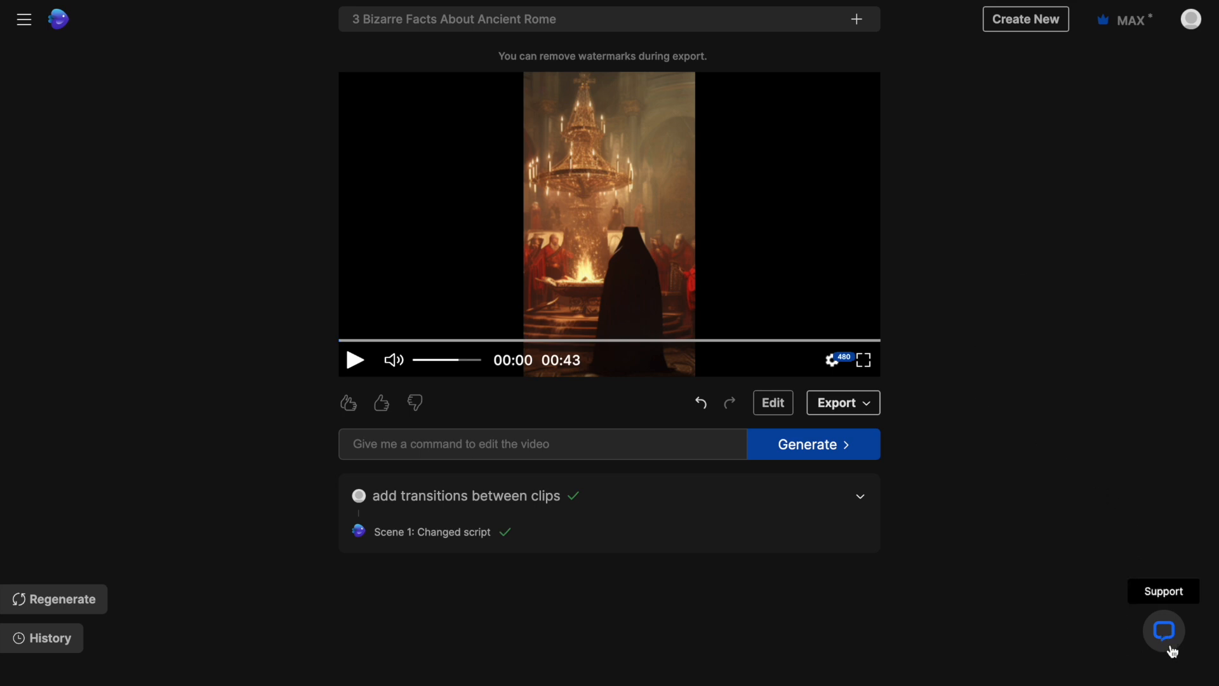
Export the finished '3 Bizarre Facts About Ancient Rome' video for download
click(1162, 631)
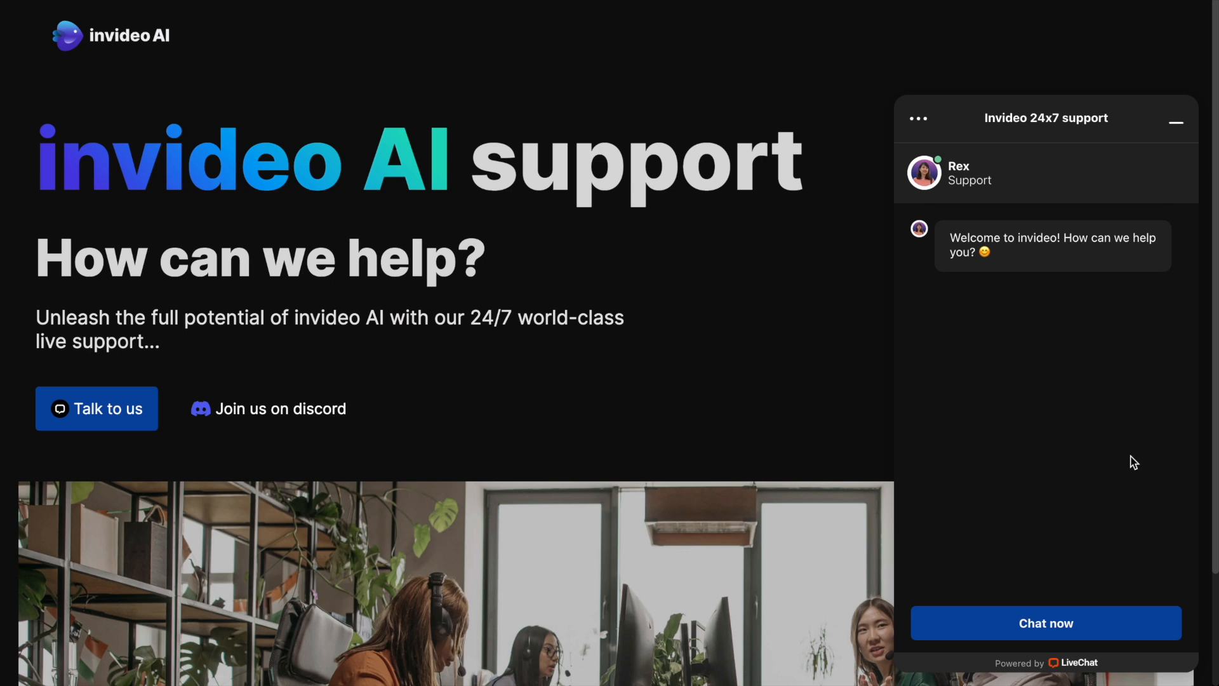
mouse_move(1017, 628)
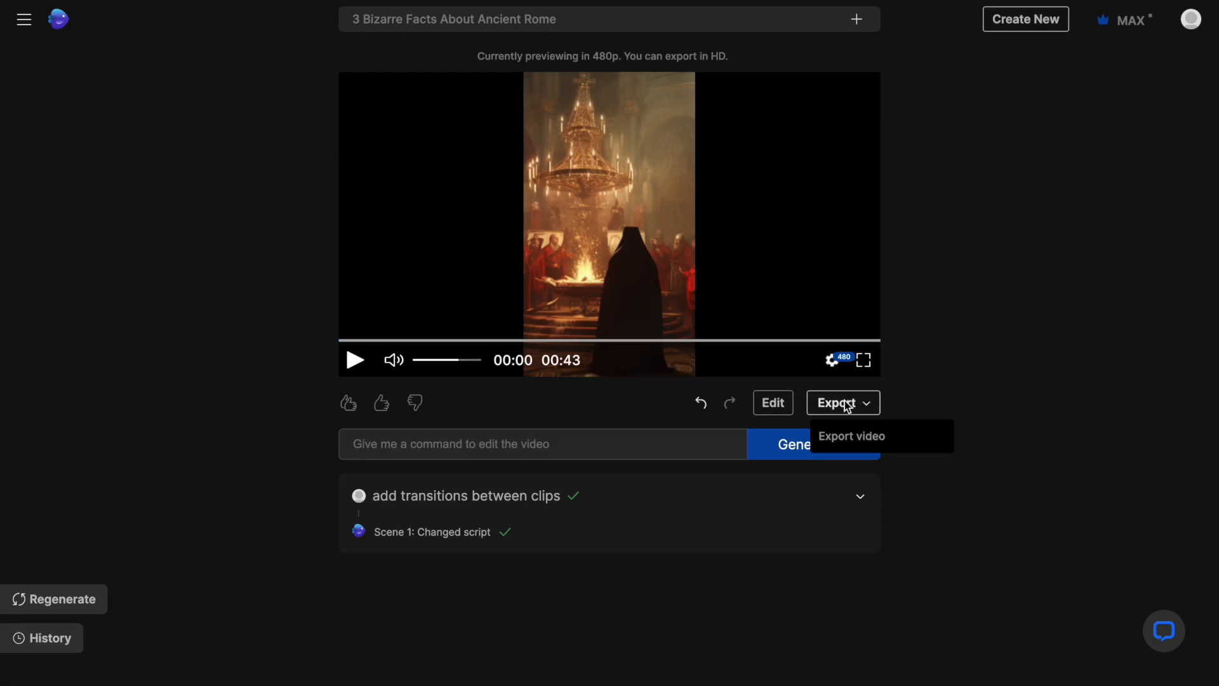
click(851, 436)
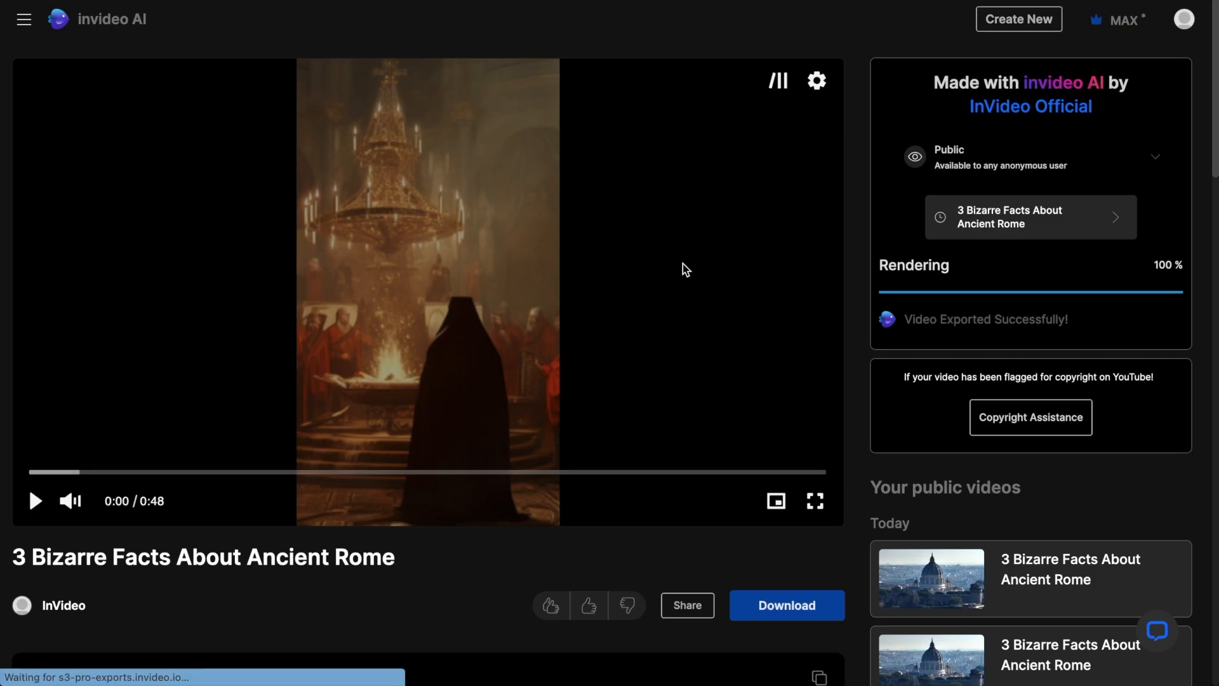
click(786, 605)
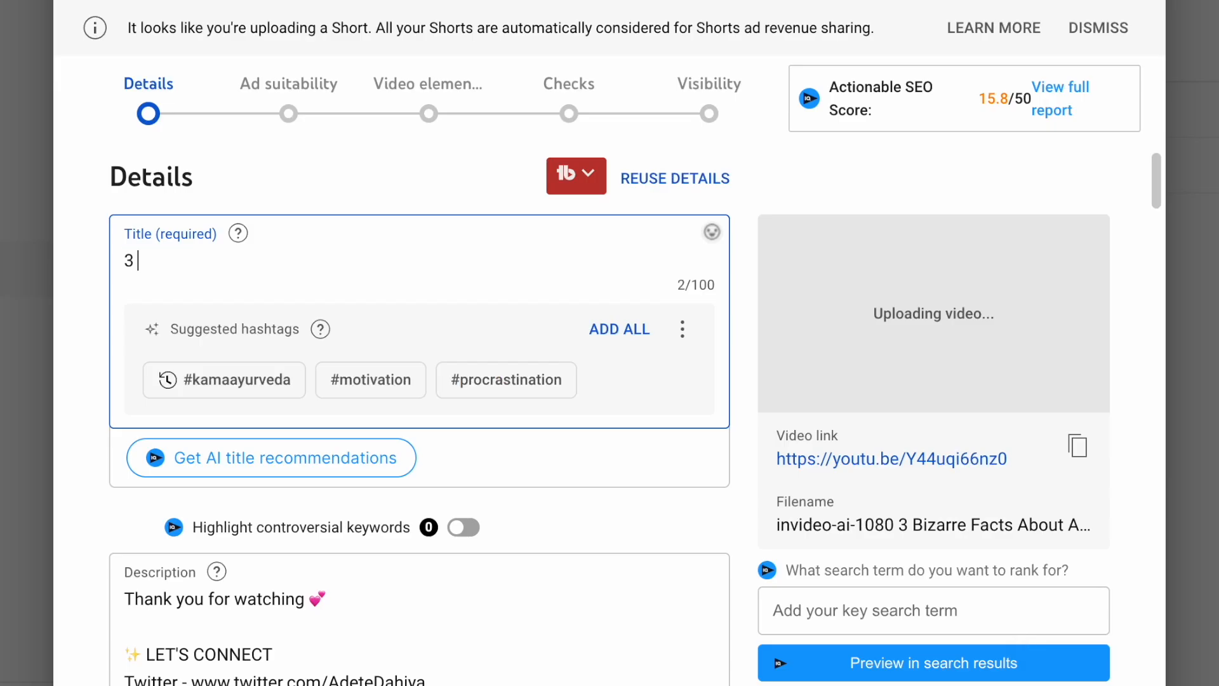
Begin the YouTube Short's title as '3 bizarre fac' while the file uploads
text(bizarre fac)
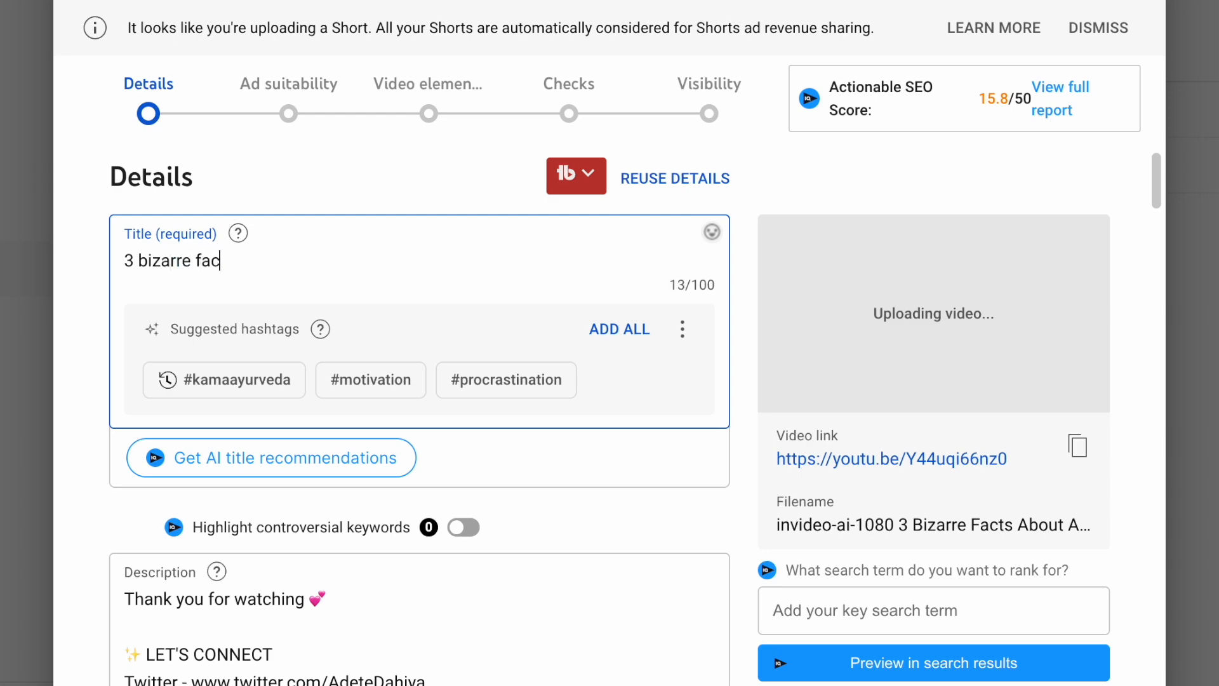